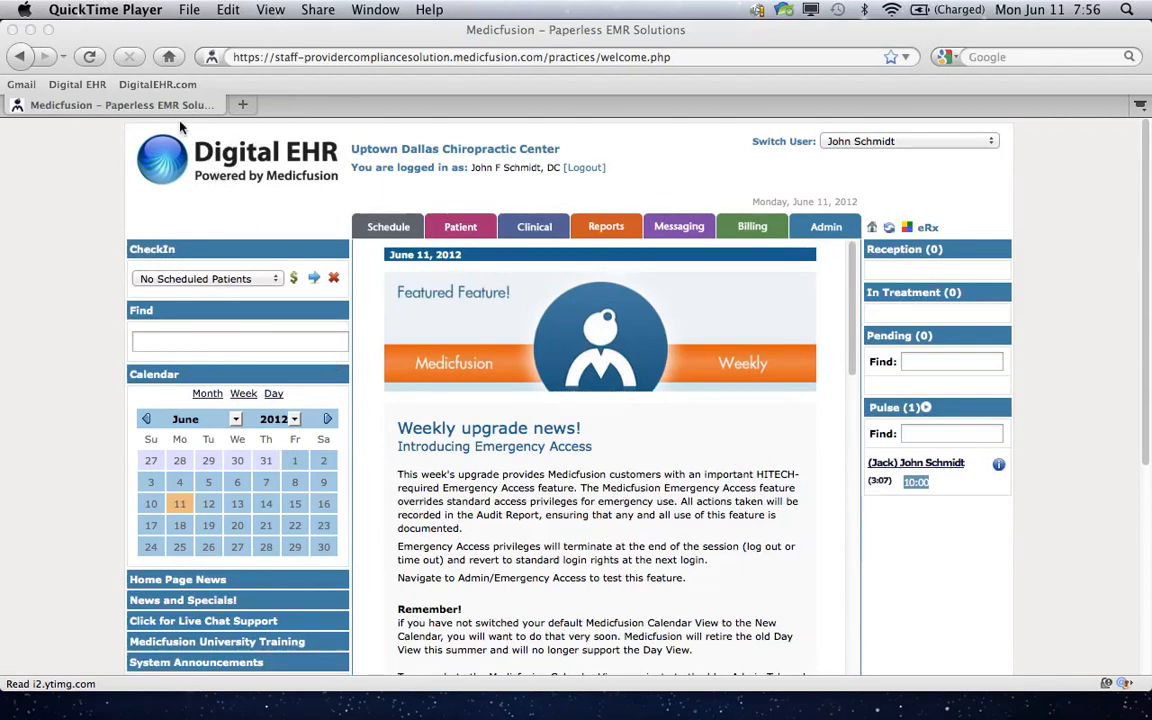
{"action": "mouse_move", "coordinate": [188, 202]}
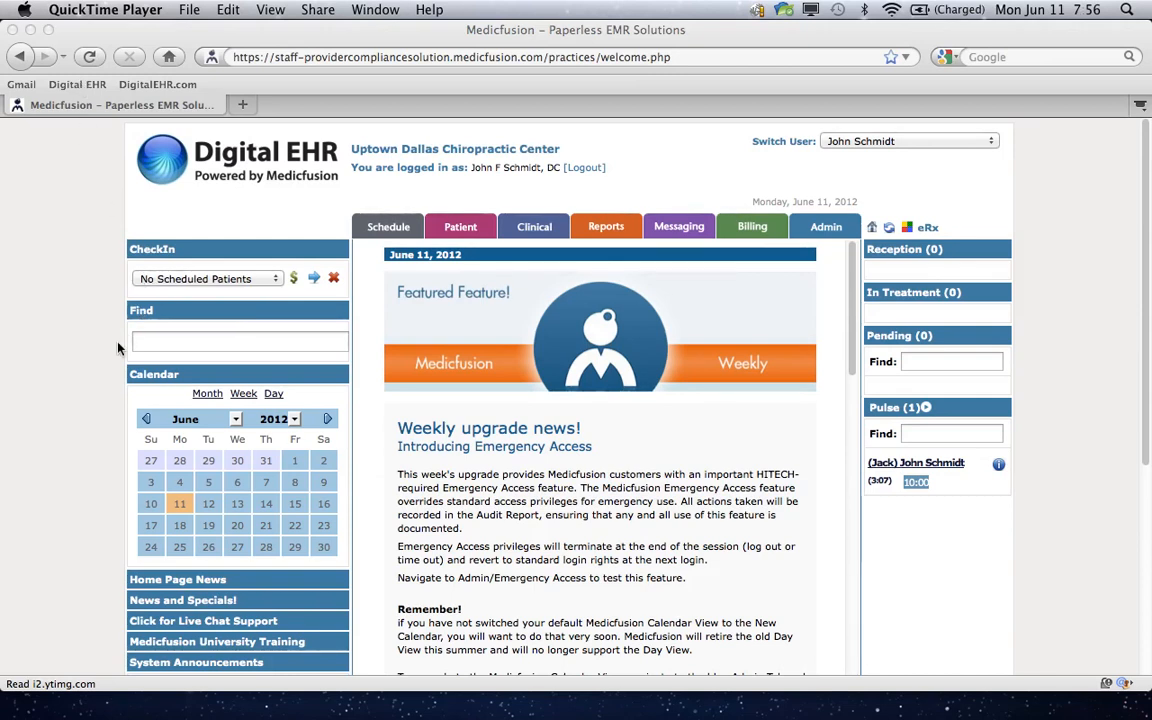
{"action": "mouse_move", "coordinate": [105, 358]}
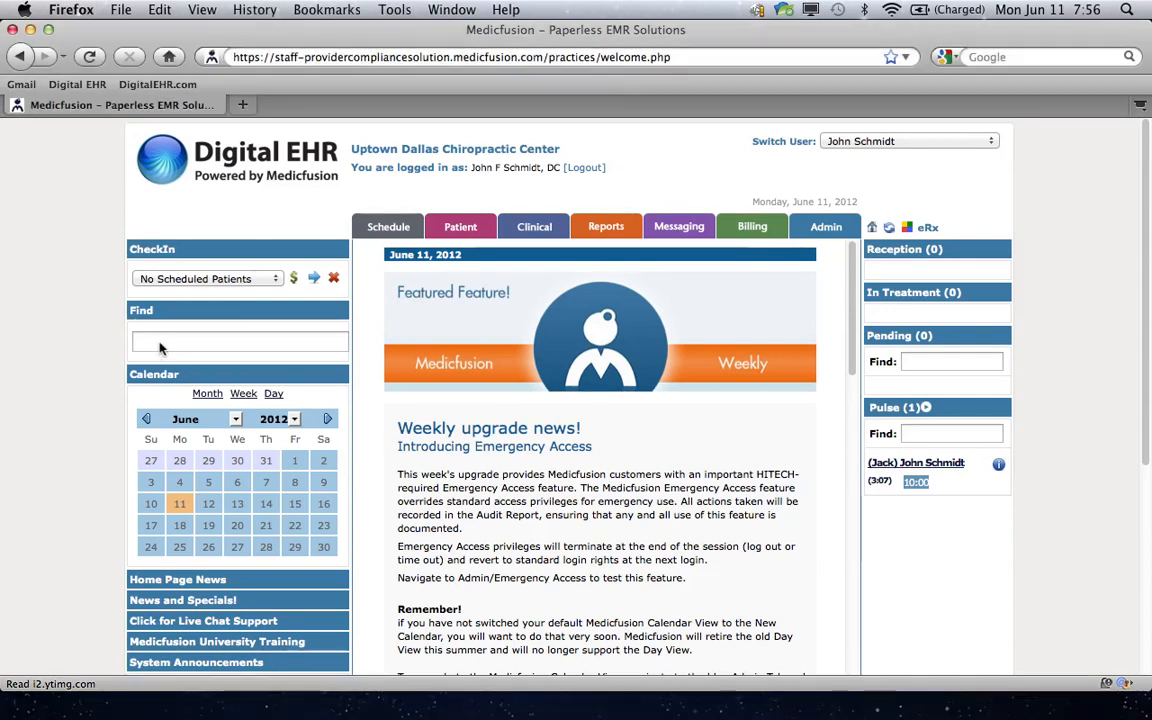
{"action": "type", "text": "sc"}
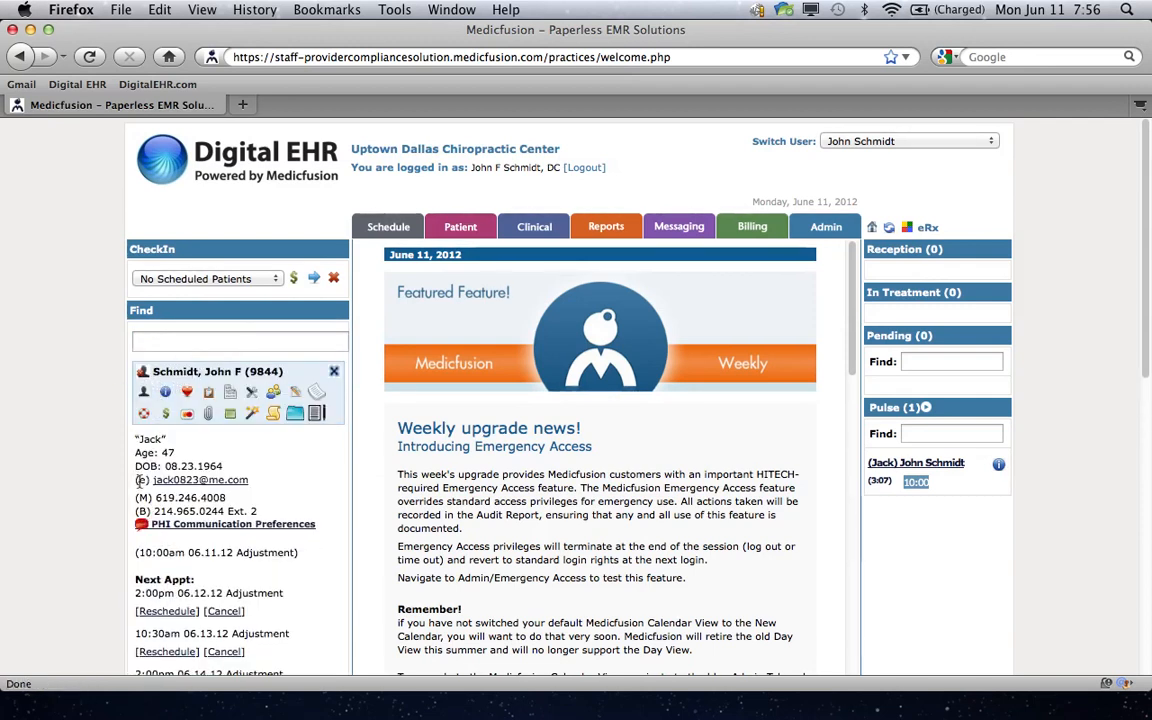
{"action": "mouse_move", "coordinate": [189, 413]}
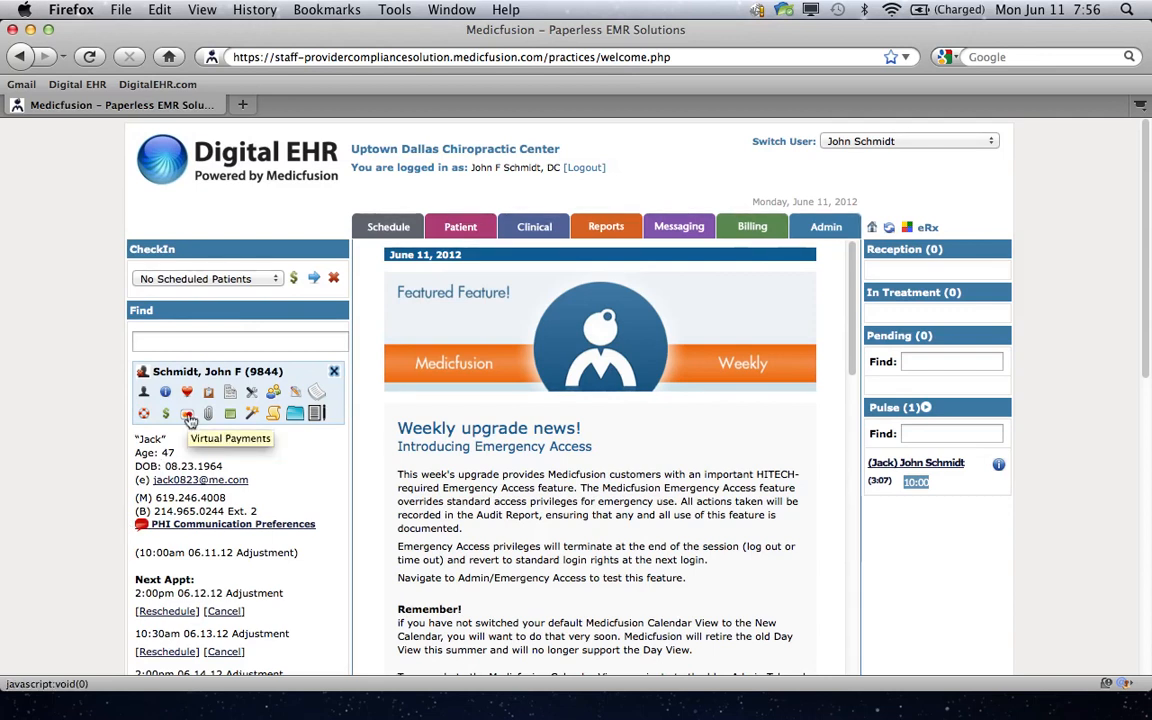
{"action": "left_click", "coordinate": [189, 413]}
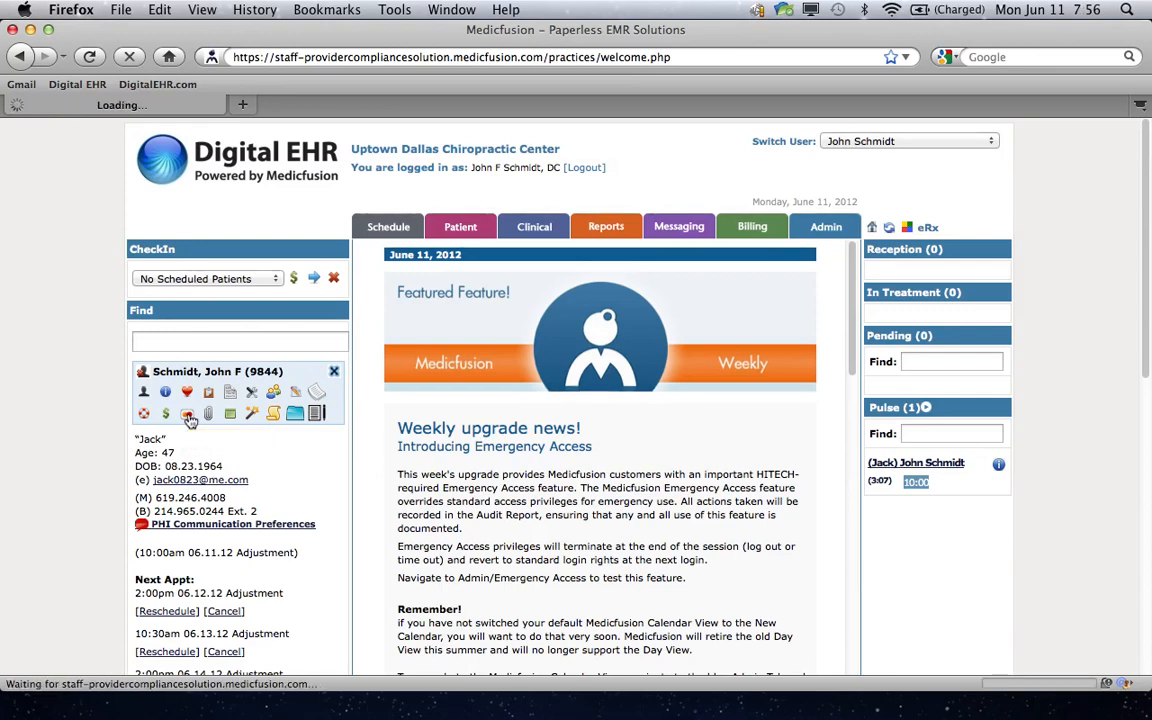
Step: Load the Patient Profile – Payment Info page showing primary Visa, no secondary, active recurring payment
{"action": "left_click", "coordinate": [188, 413]}
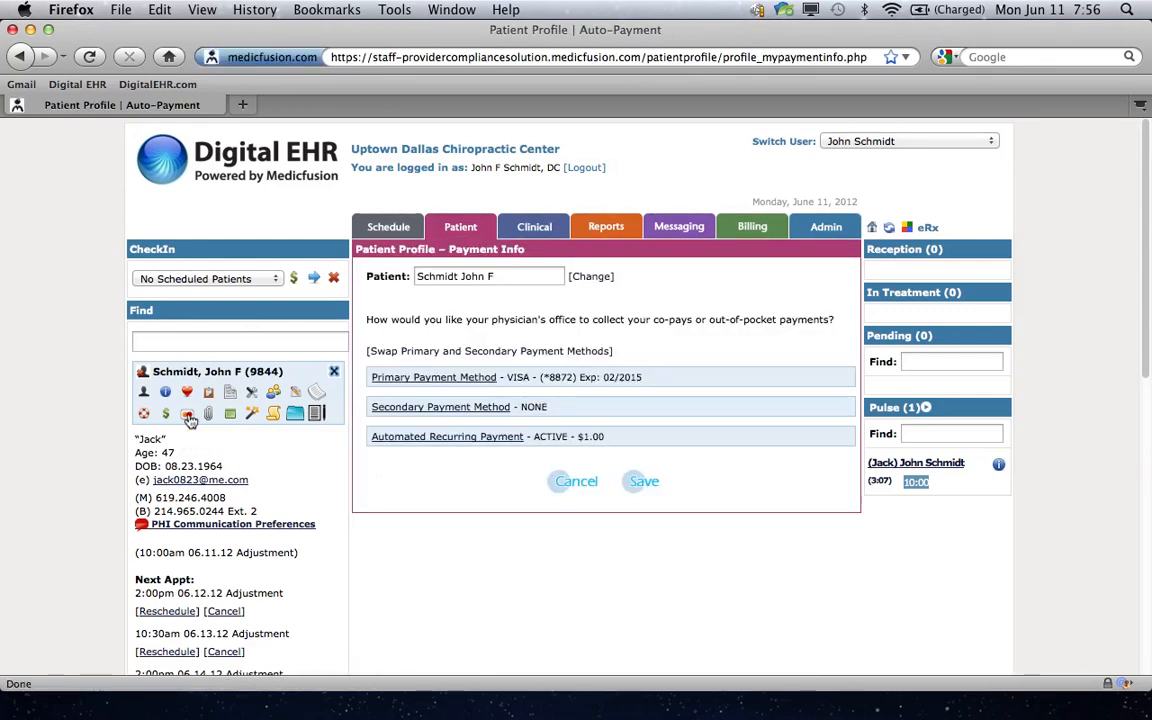
{"action": "mouse_move", "coordinate": [308, 414]}
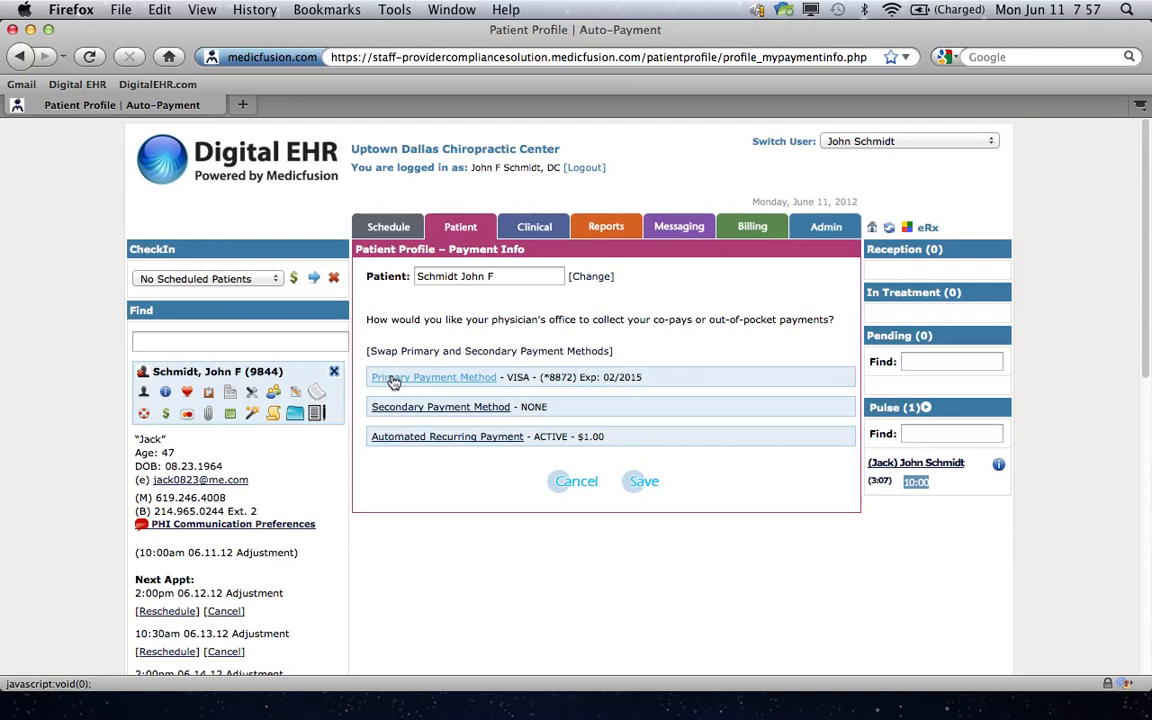
Step: Expand the Primary Payment Method and review the full Visa card and billing details
{"action": "left_click", "coordinate": [433, 377]}
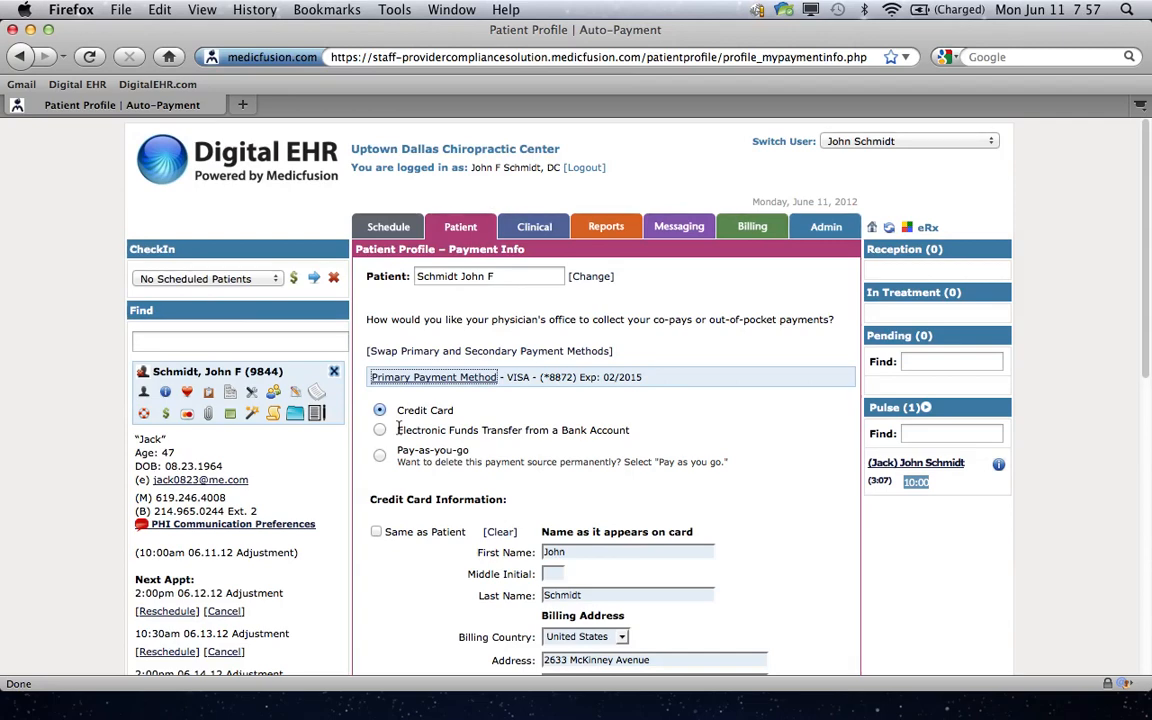
{"action": "scroll", "scroll_direction": "down", "scroll_amount": 3}
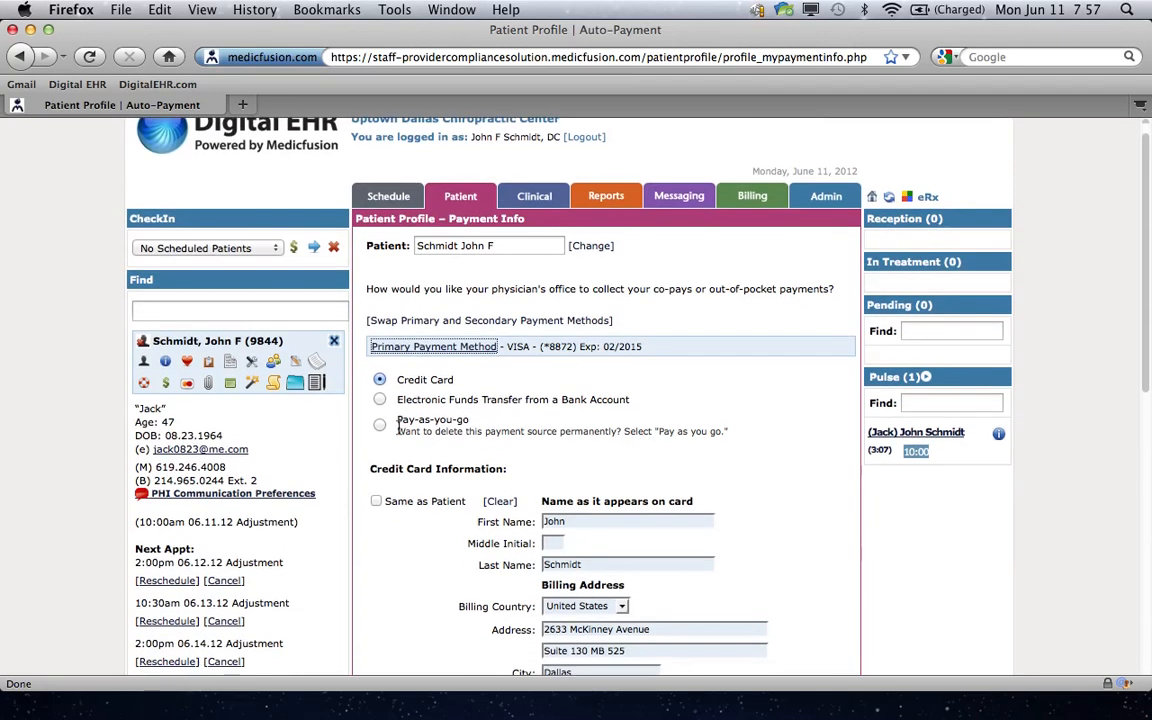
{"action": "scroll", "scroll_direction": "down", "scroll_amount": 3}
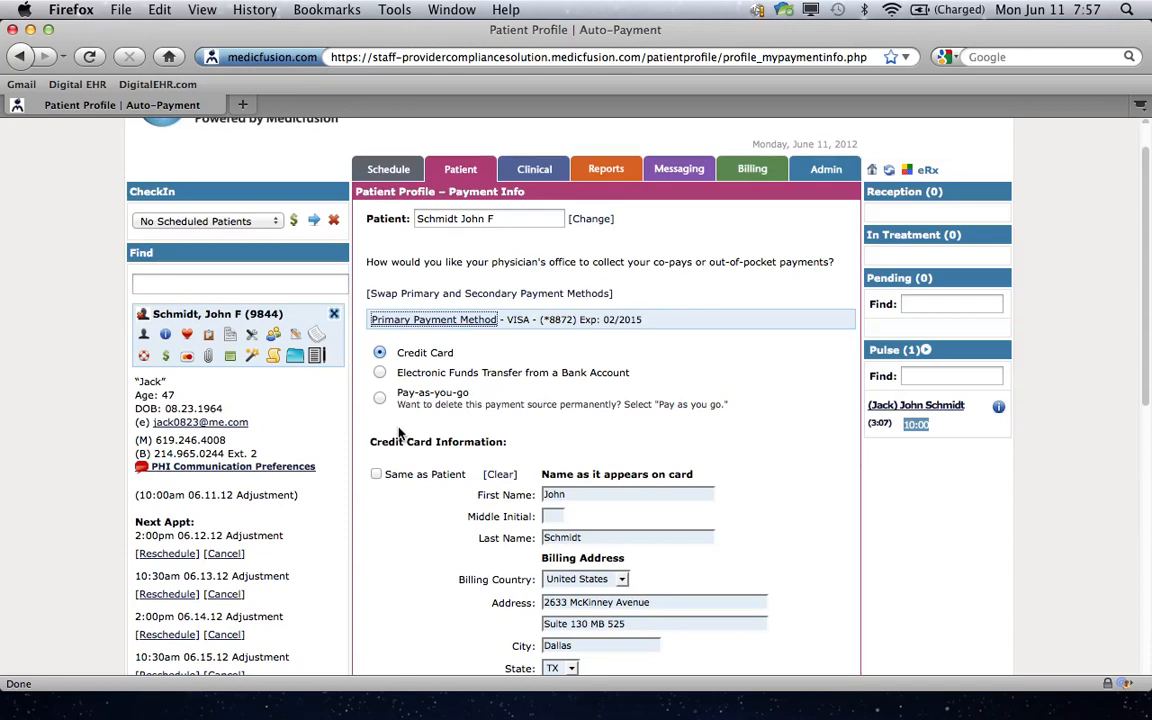
{"action": "scroll", "scroll_direction": "down", "scroll_amount": 3}
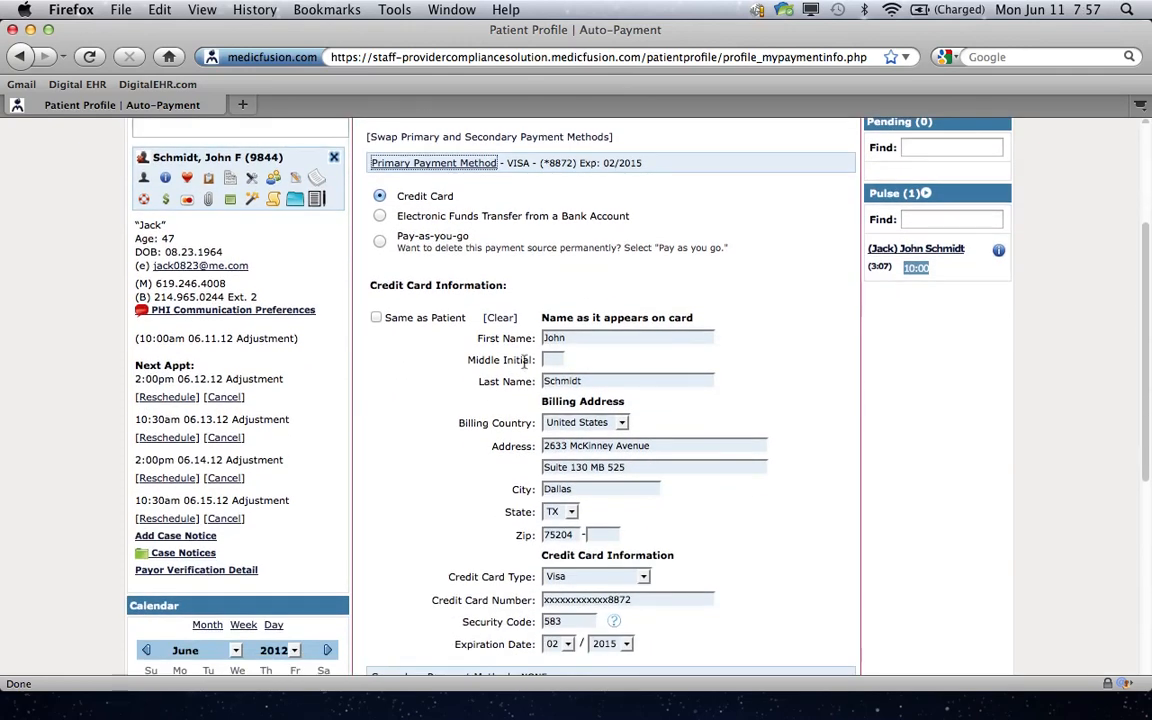
{"action": "scroll", "scroll_direction": "down", "scroll_amount": 3}
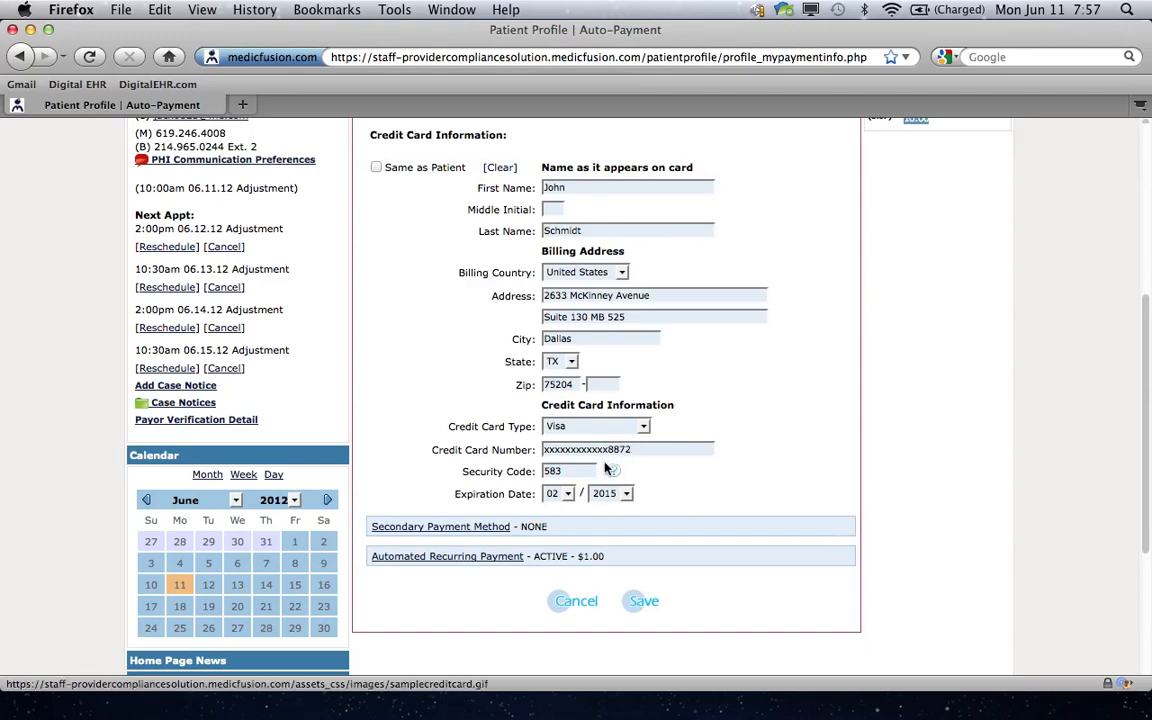
{"action": "scroll", "scroll_direction": "down", "scroll_amount": 3}
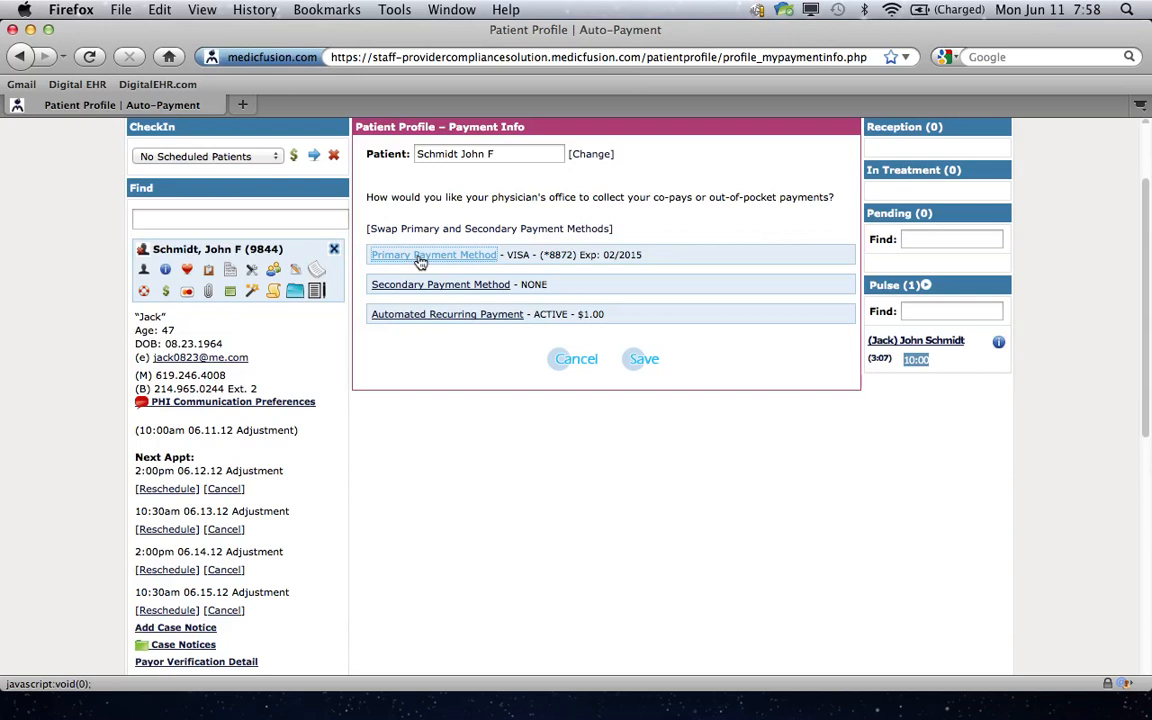
{"action": "mouse_move", "coordinate": [477, 265]}
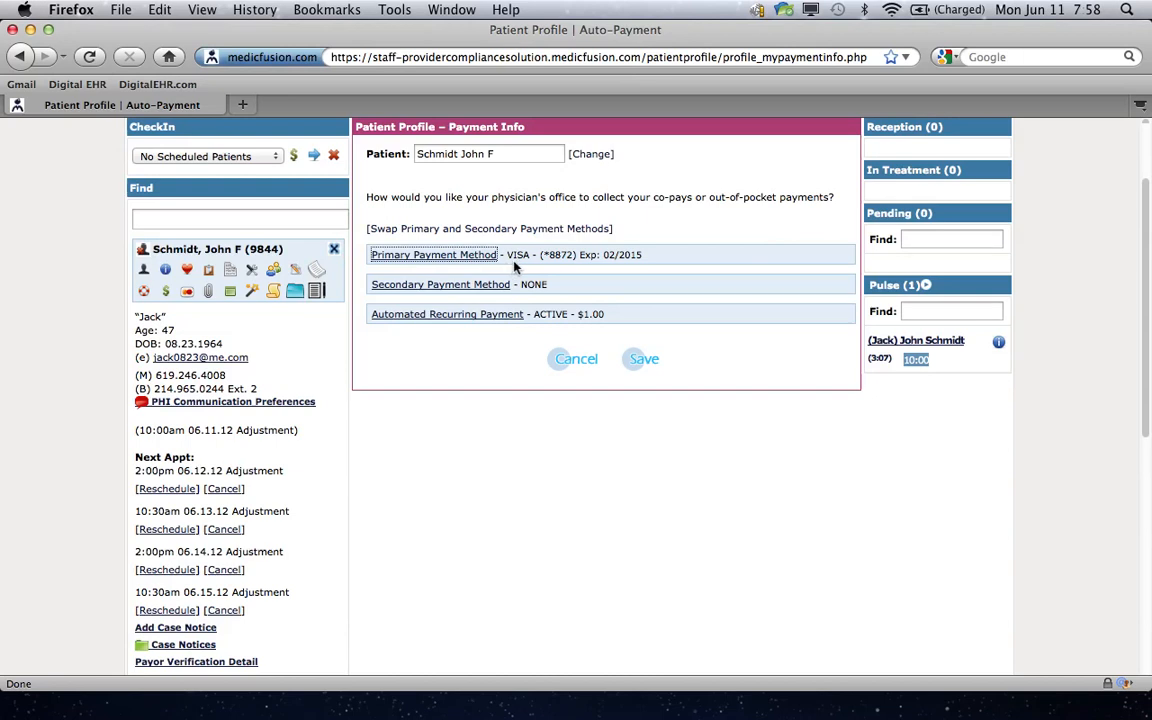
{"action": "mouse_move", "coordinate": [556, 267]}
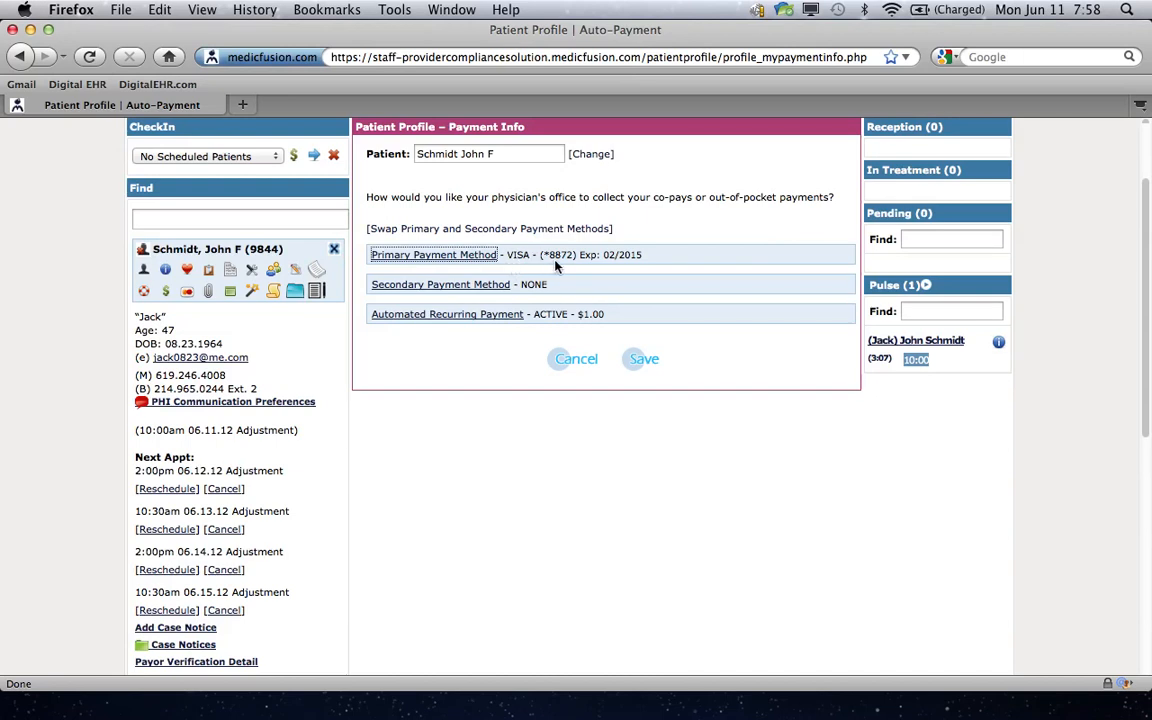
{"action": "mouse_move", "coordinate": [563, 268]}
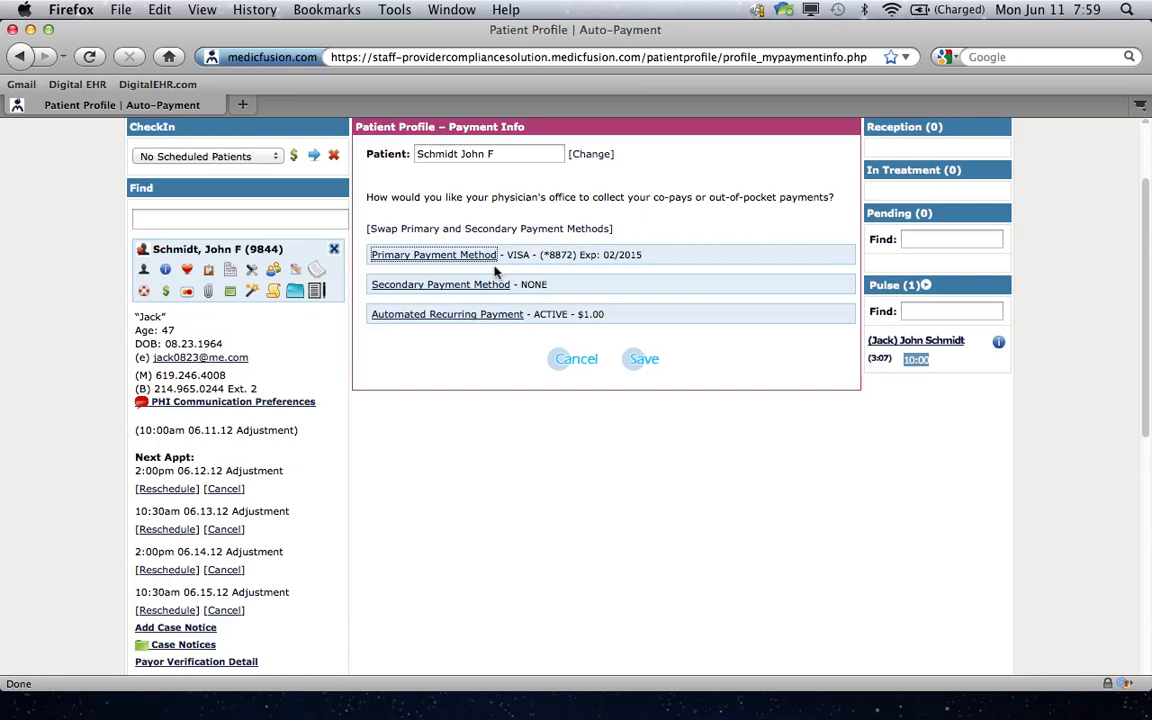
{"action": "mouse_move", "coordinate": [368, 275]}
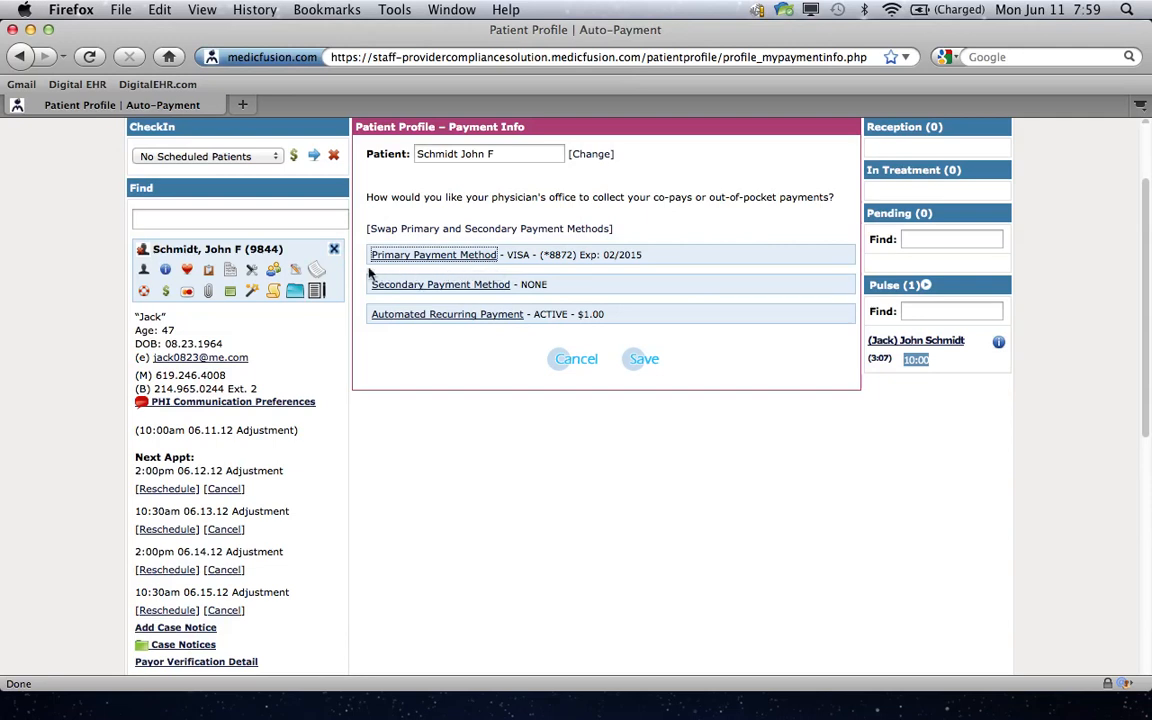
{"action": "mouse_move", "coordinate": [363, 270]}
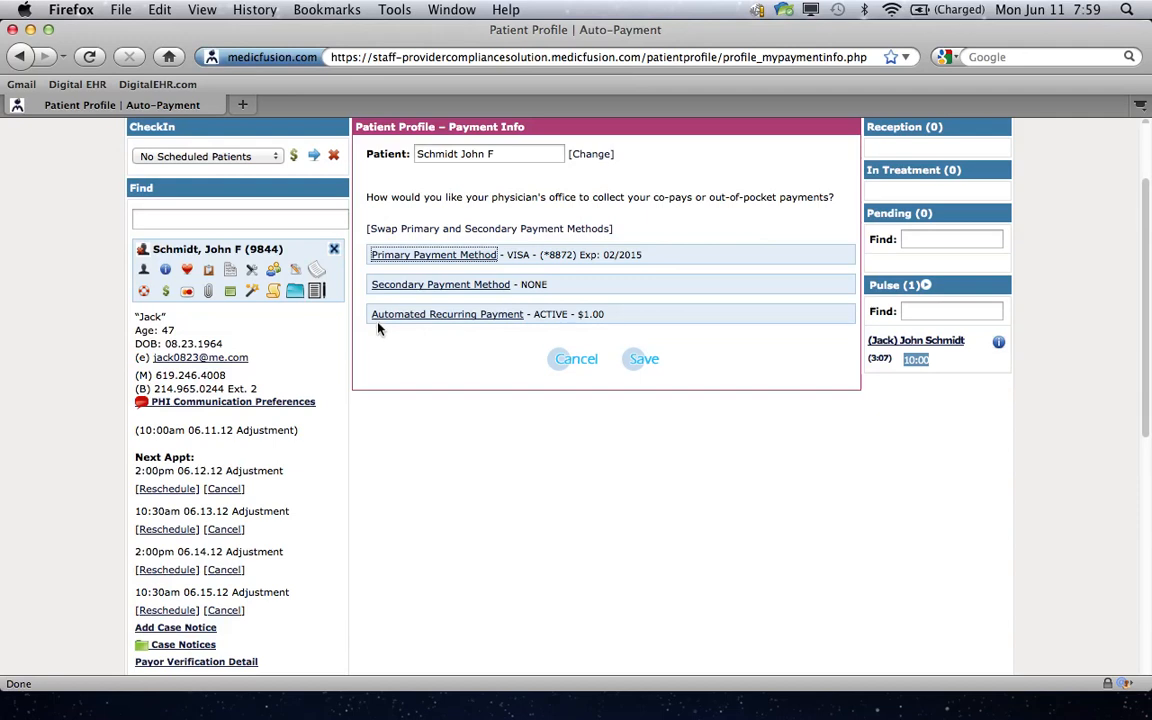
{"action": "mouse_move", "coordinate": [366, 324]}
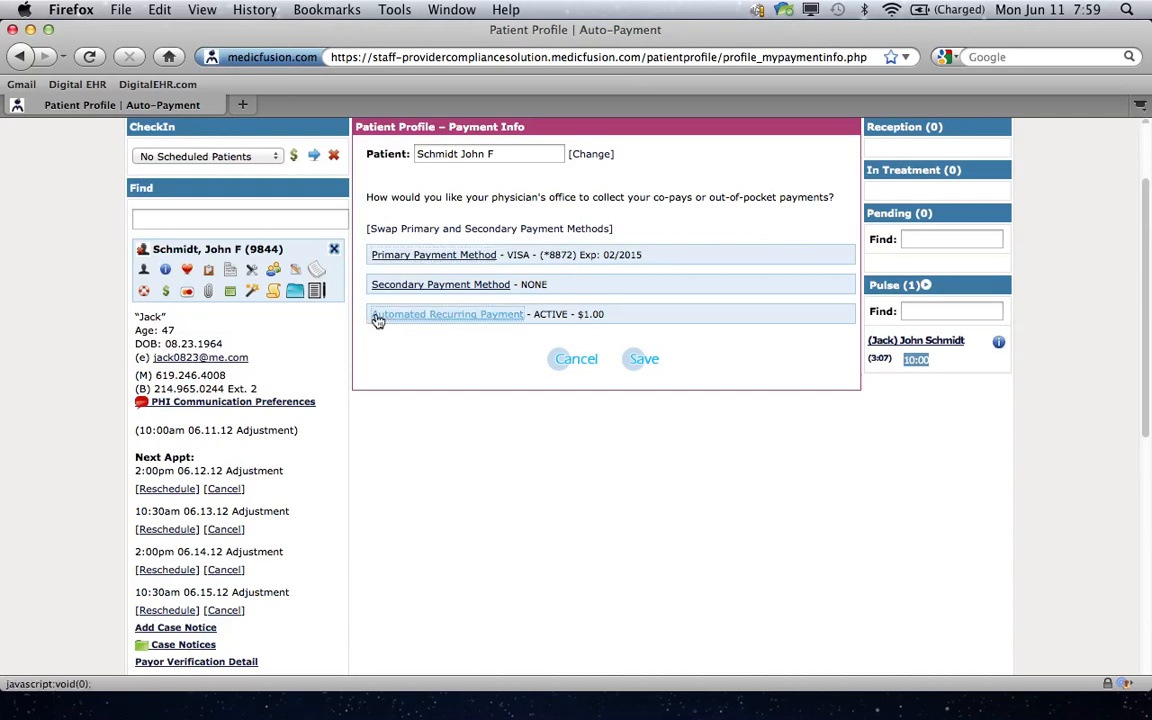
{"action": "left_click", "coordinate": [447, 314]}
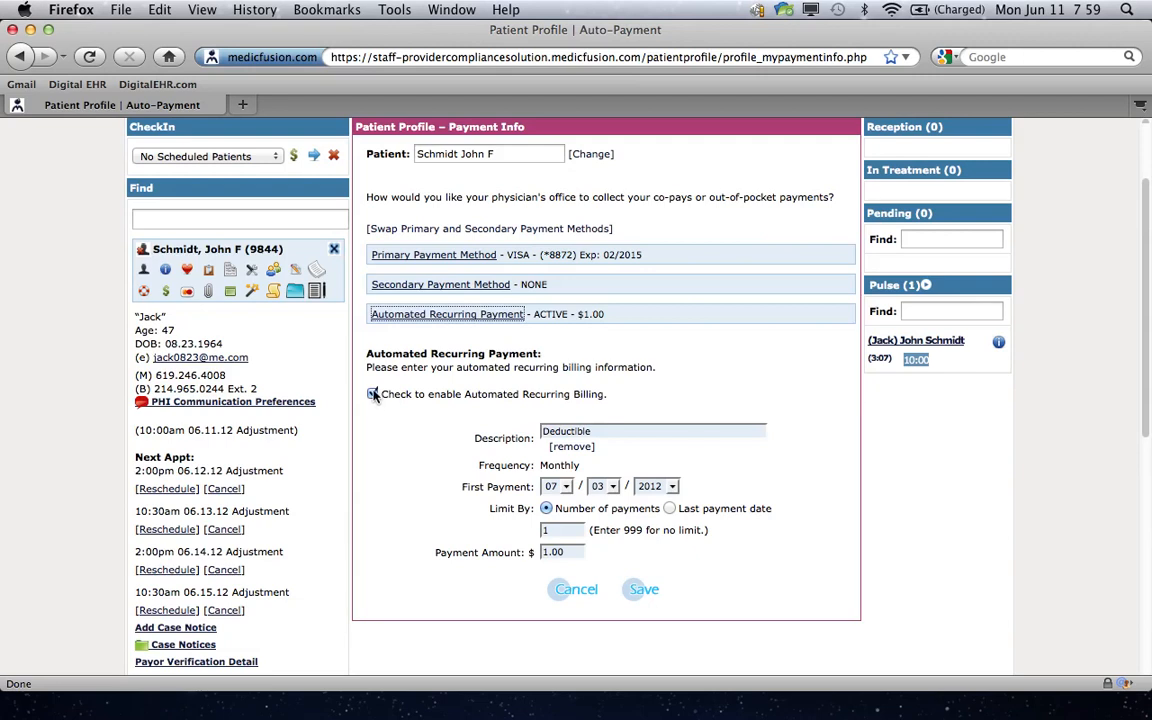
{"action": "left_click", "coordinate": [373, 393]}
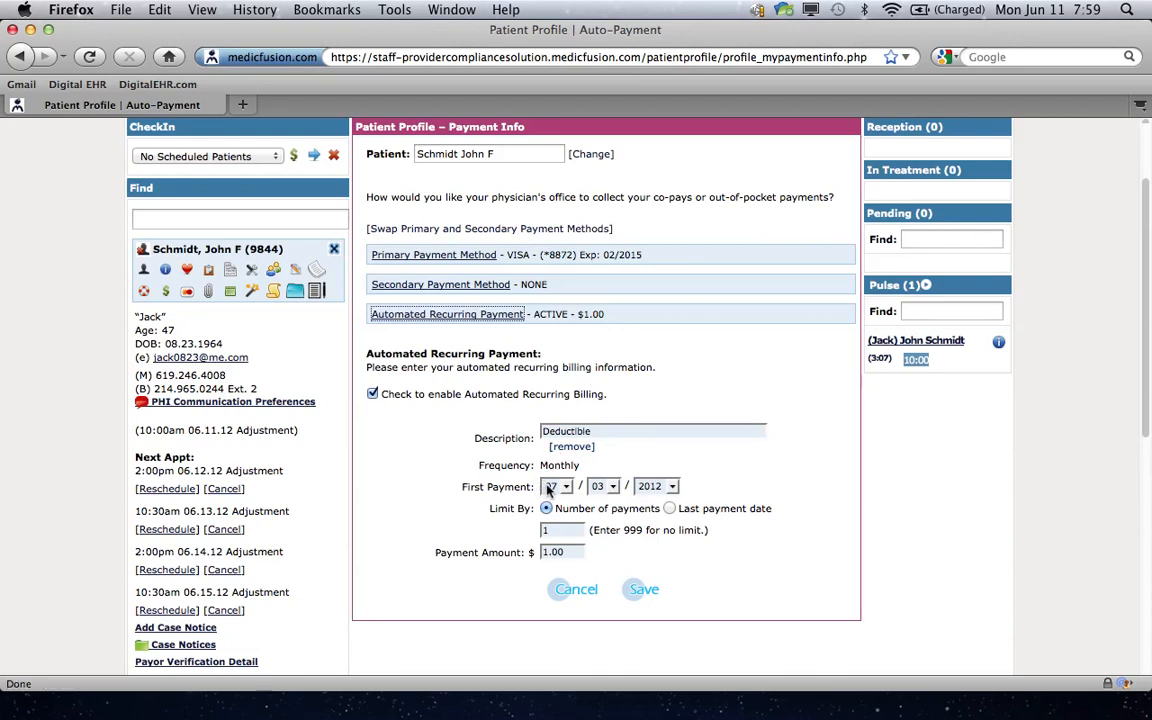
{"action": "left_click", "coordinate": [550, 486]}
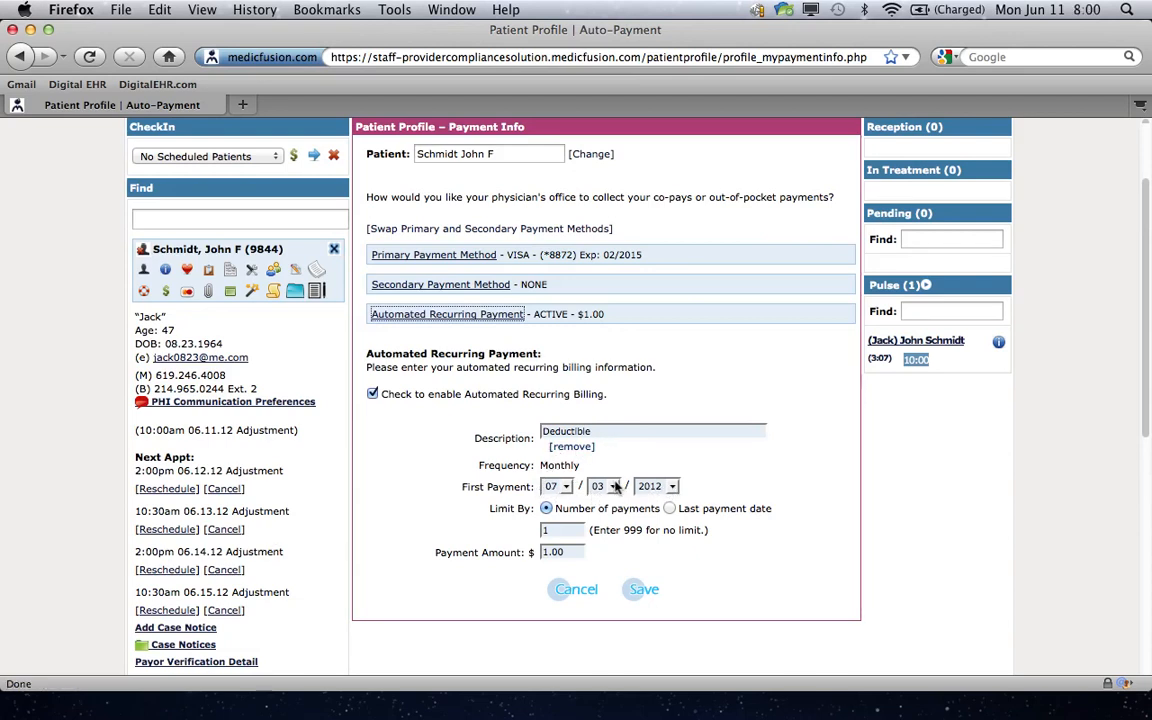
{"action": "left_click", "coordinate": [604, 486]}
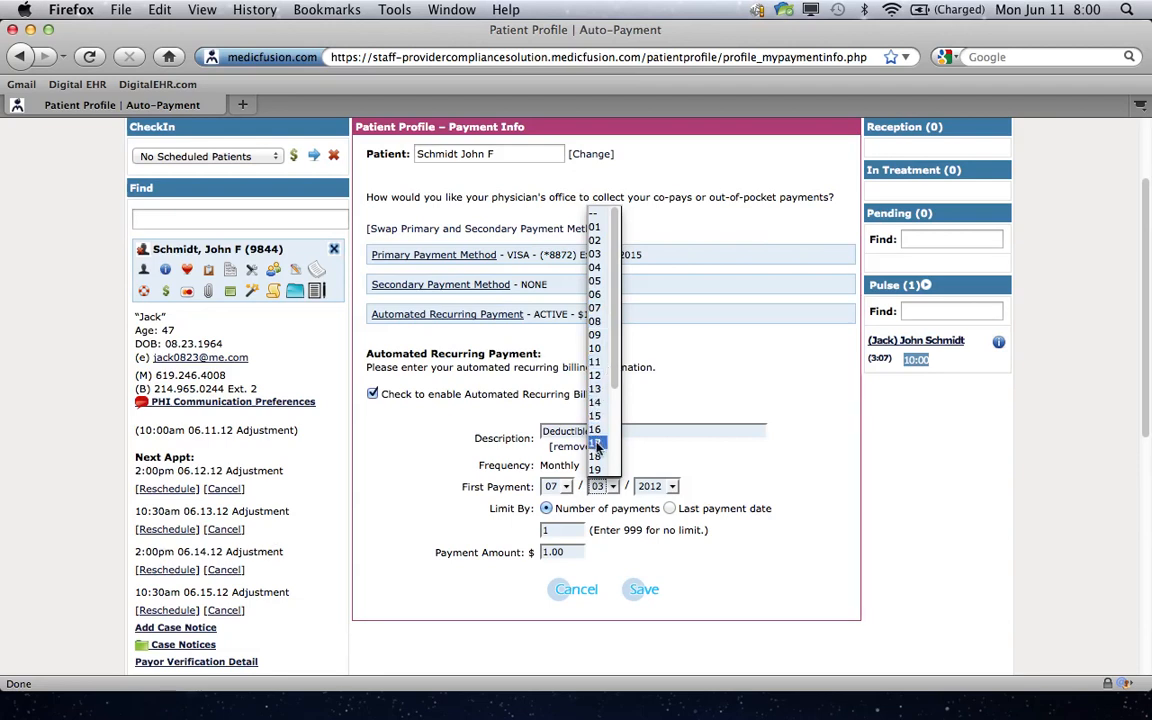
{"action": "mouse_move", "coordinate": [595, 430]}
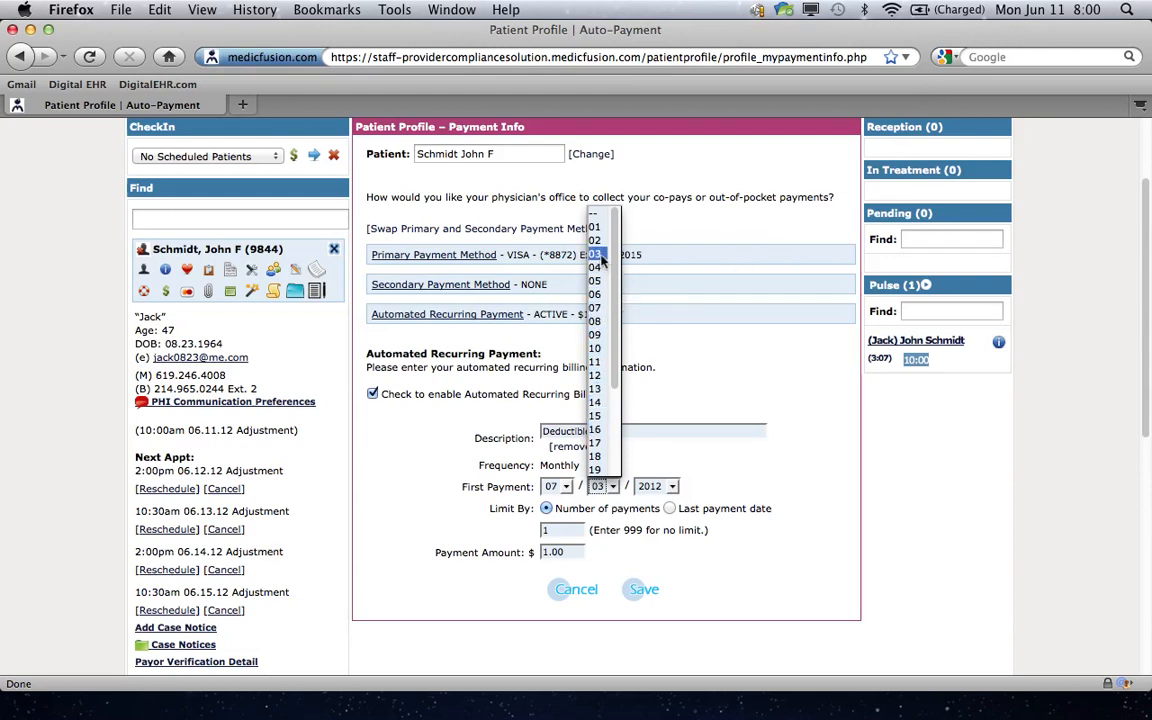
{"action": "mouse_move", "coordinate": [595, 415]}
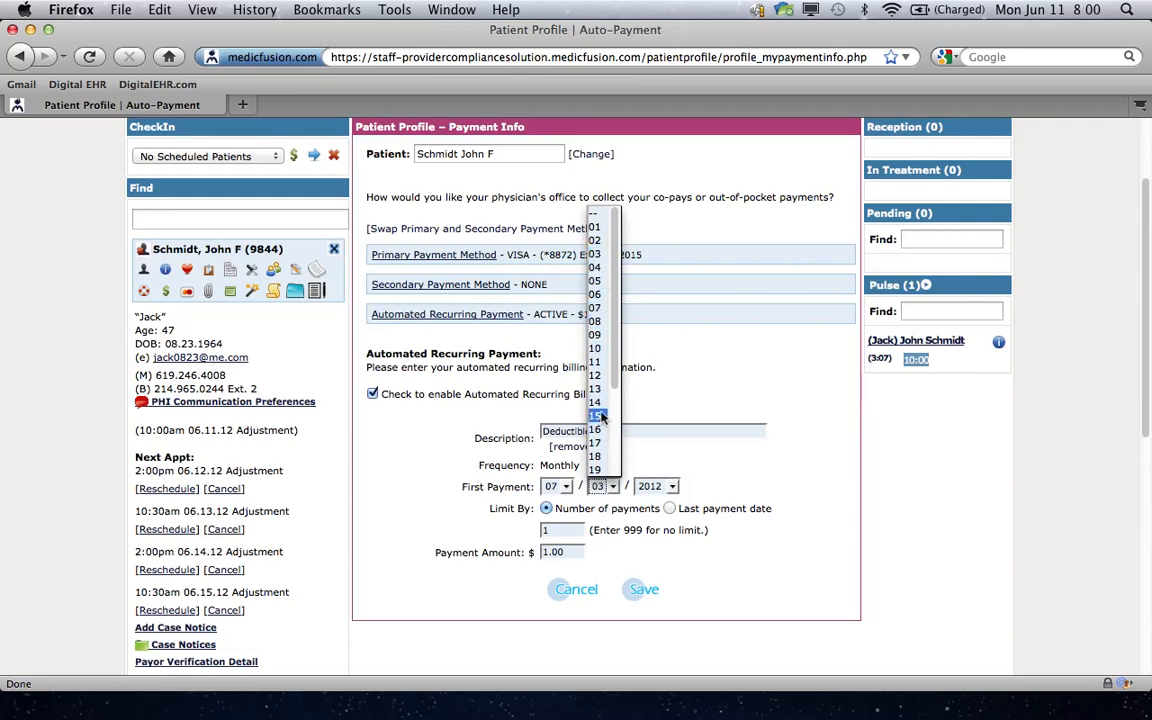
{"action": "mouse_move", "coordinate": [596, 443]}
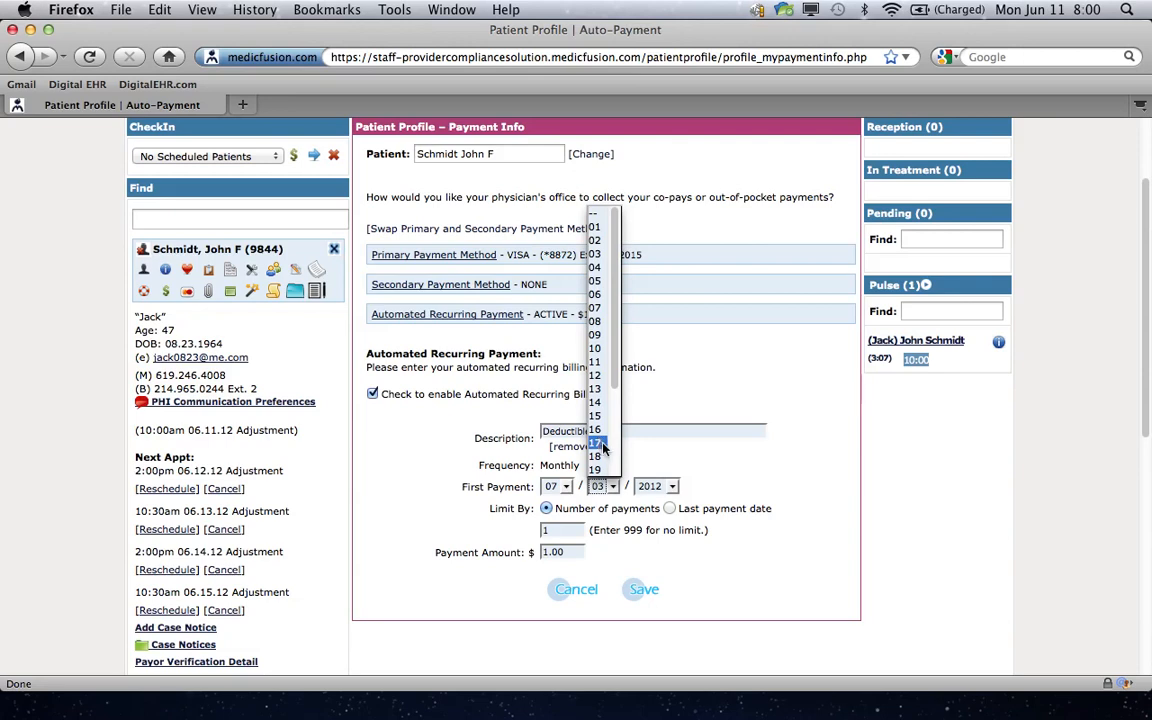
{"action": "mouse_move", "coordinate": [595, 429]}
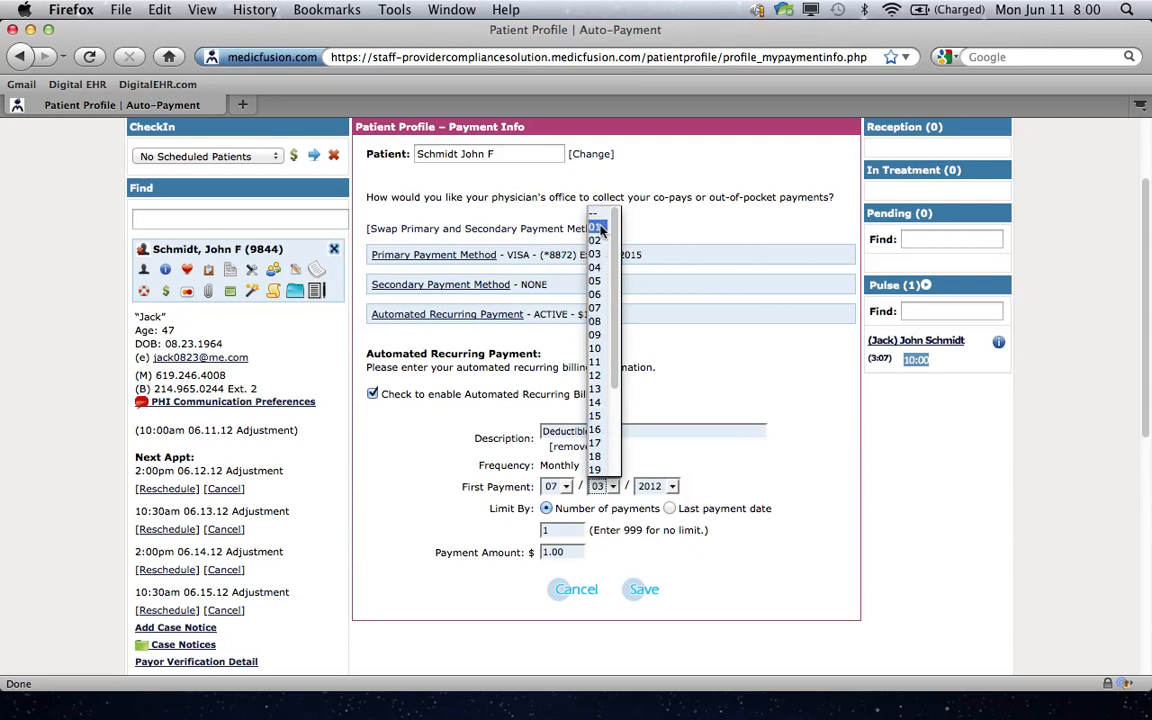
{"action": "mouse_move", "coordinate": [597, 415]}
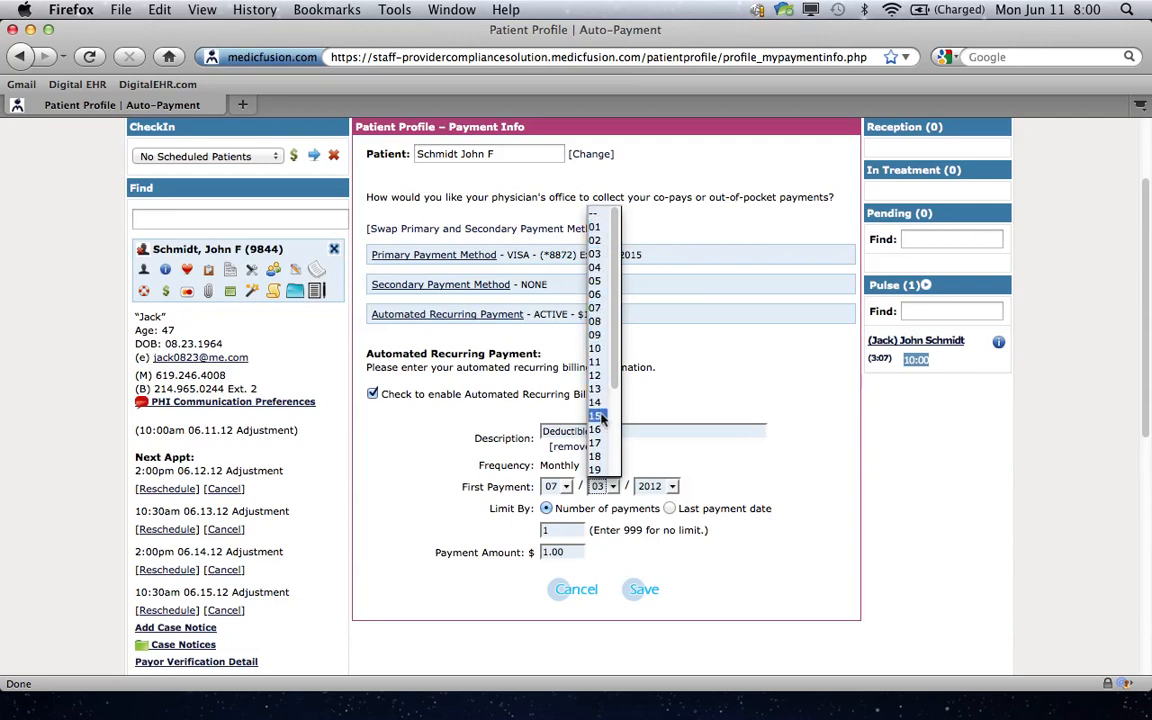
{"action": "mouse_move", "coordinate": [595, 430]}
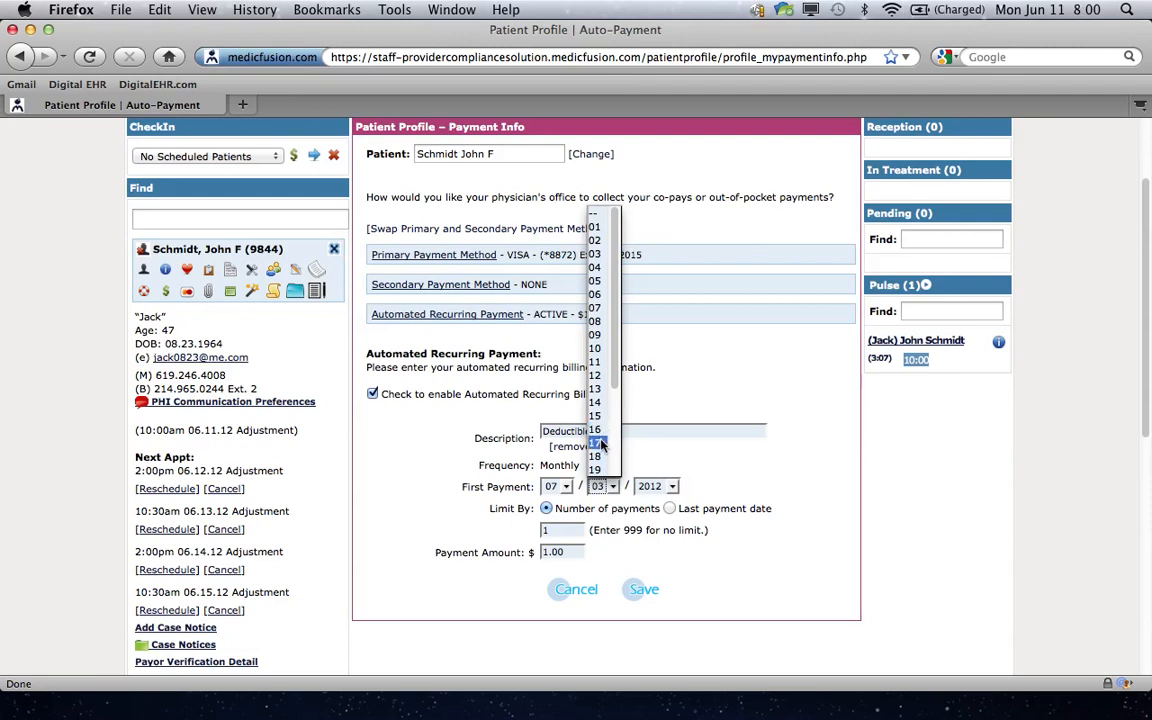
{"action": "mouse_move", "coordinate": [596, 254]}
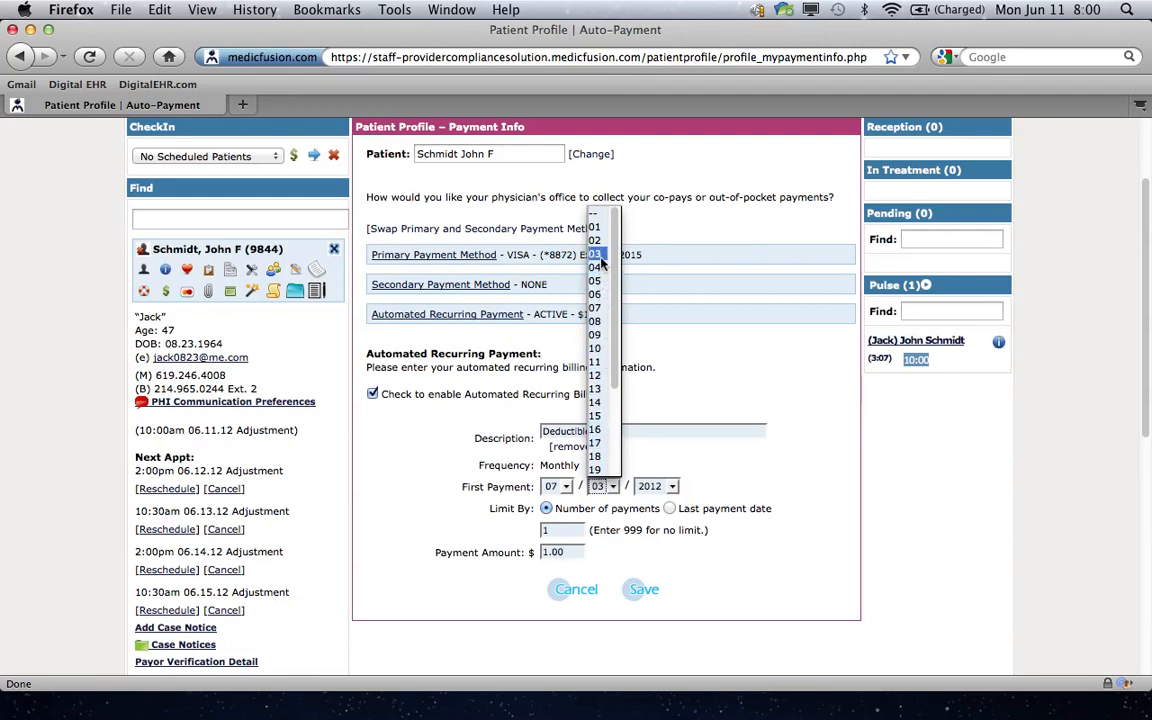
{"action": "mouse_move", "coordinate": [596, 442]}
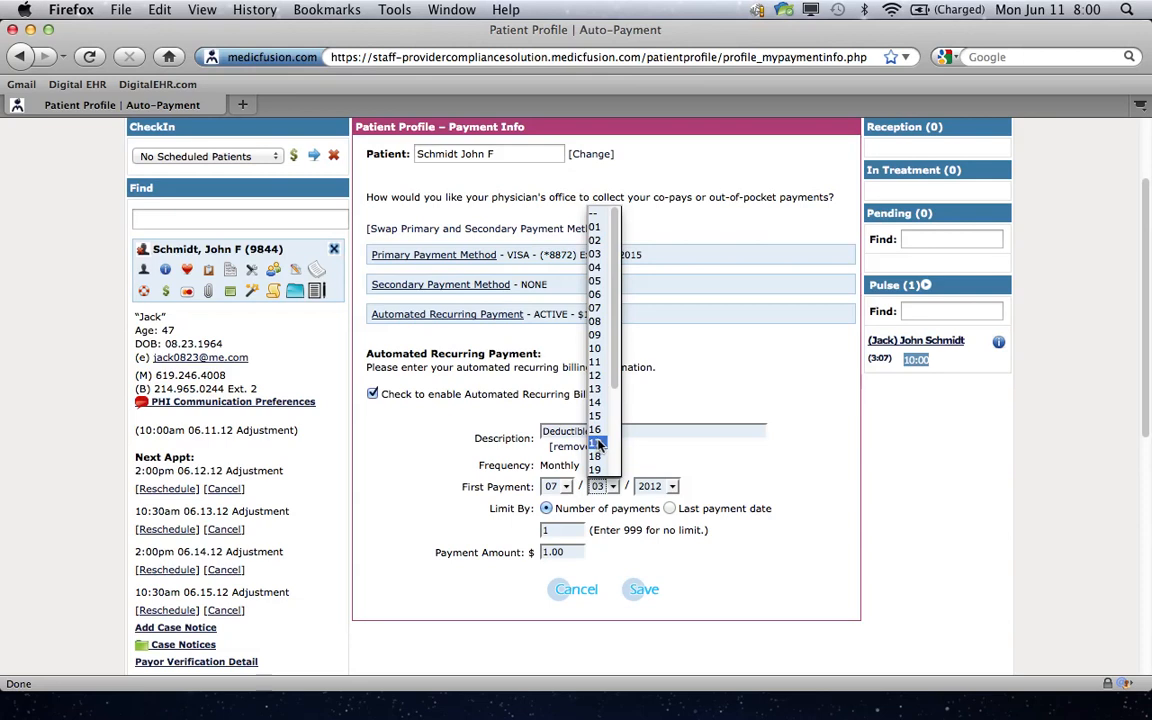
Step: Keep first payment day 03 and limit the auto-payment to 10 payments of 100.00
{"action": "left_click", "coordinate": [597, 443]}
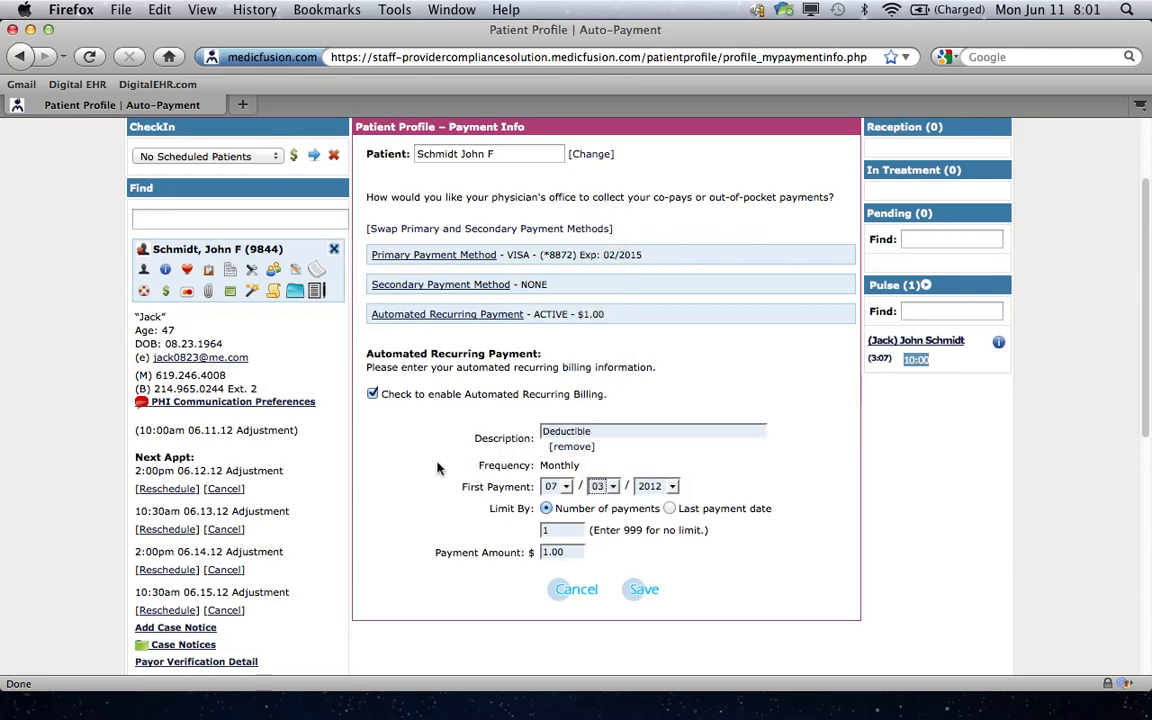
{"action": "mouse_move", "coordinate": [430, 524]}
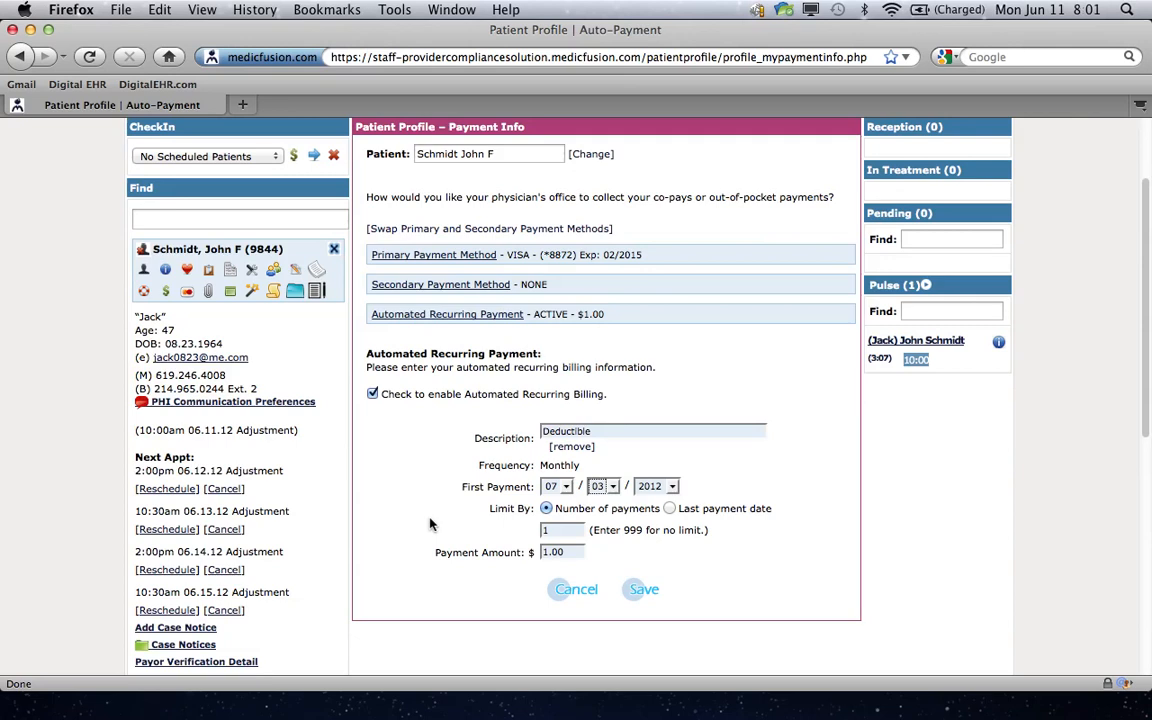
{"action": "mouse_move", "coordinate": [503, 531]}
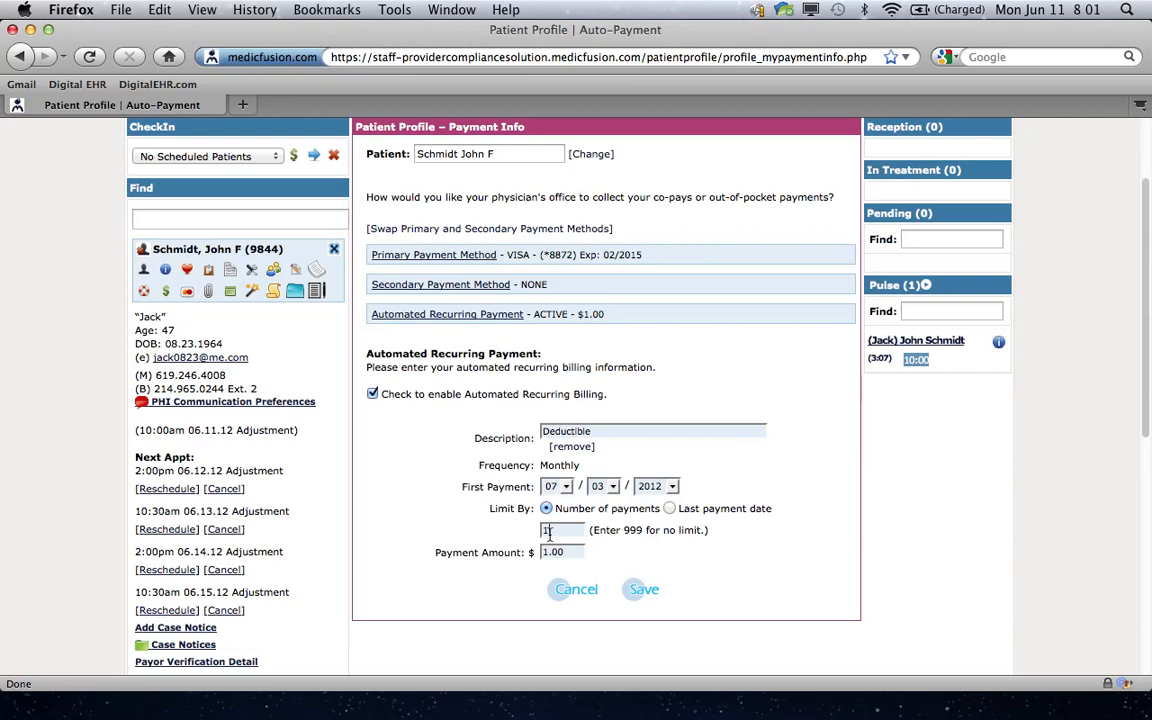
{"action": "type", "text": "10"}
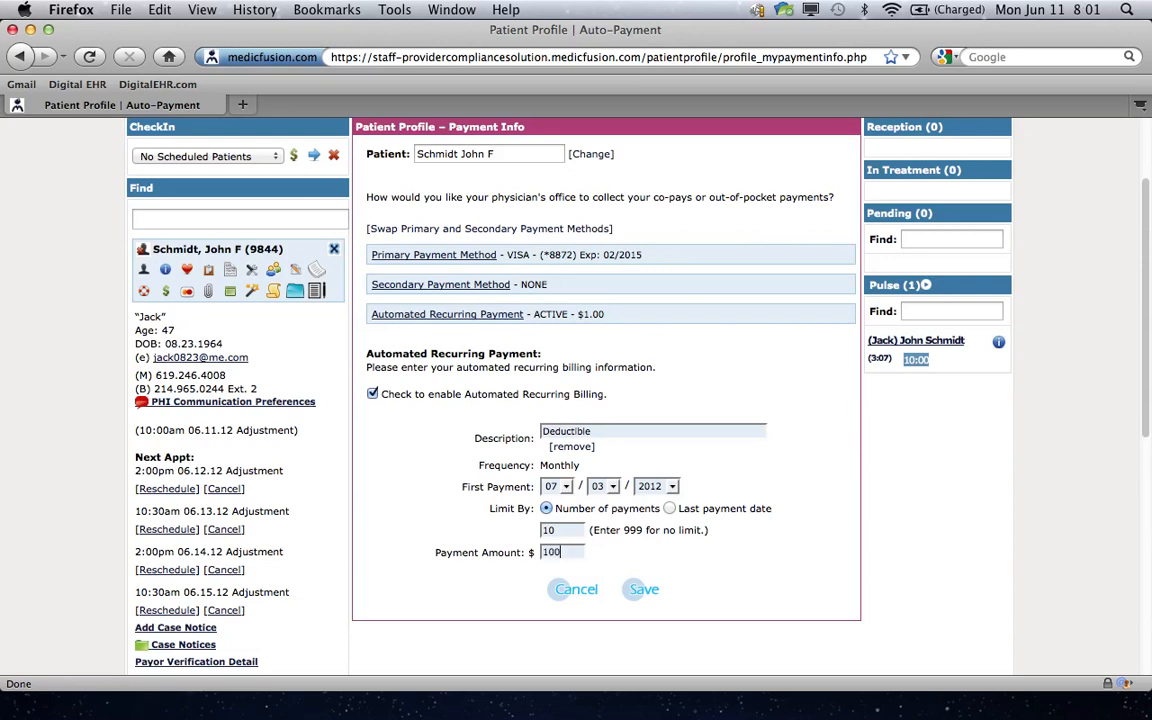
{"action": "type", "text": ".00"}
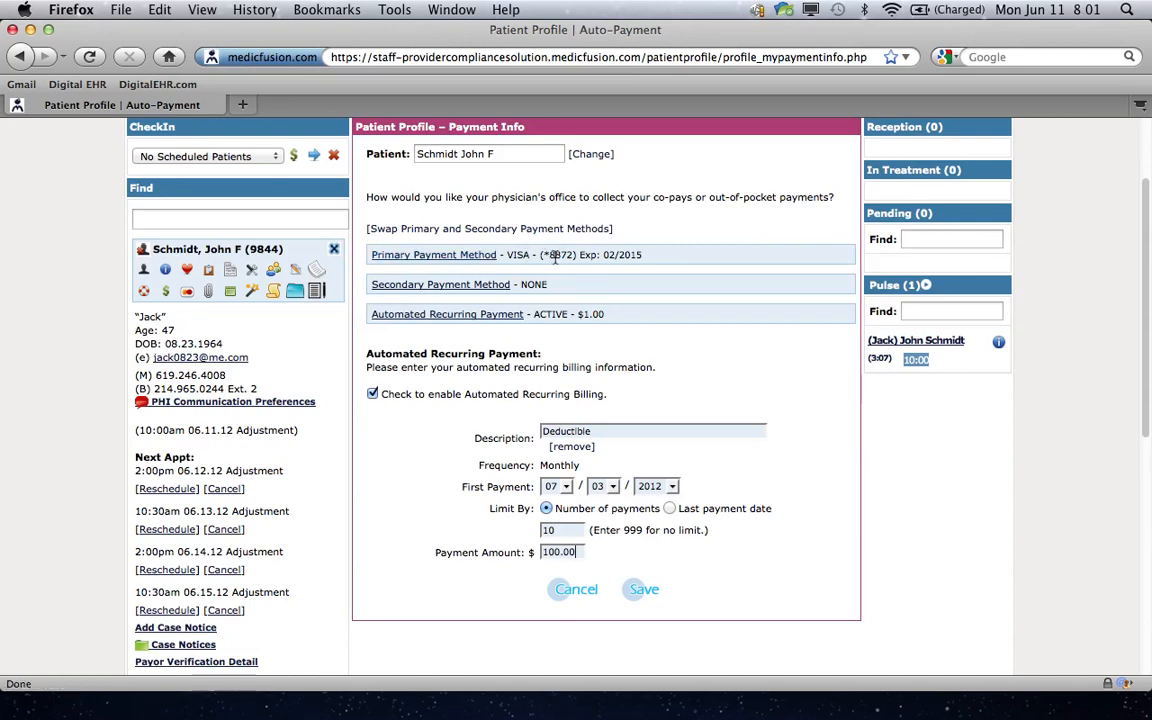
{"action": "mouse_move", "coordinate": [575, 265]}
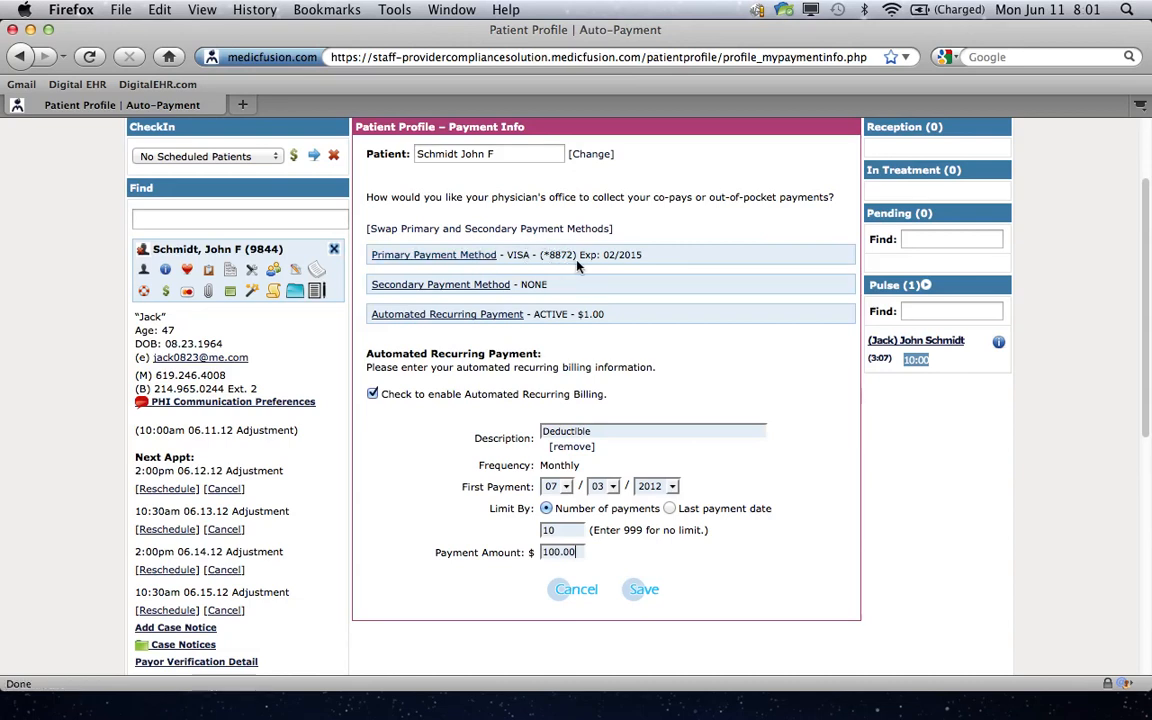
{"action": "mouse_move", "coordinate": [705, 270]}
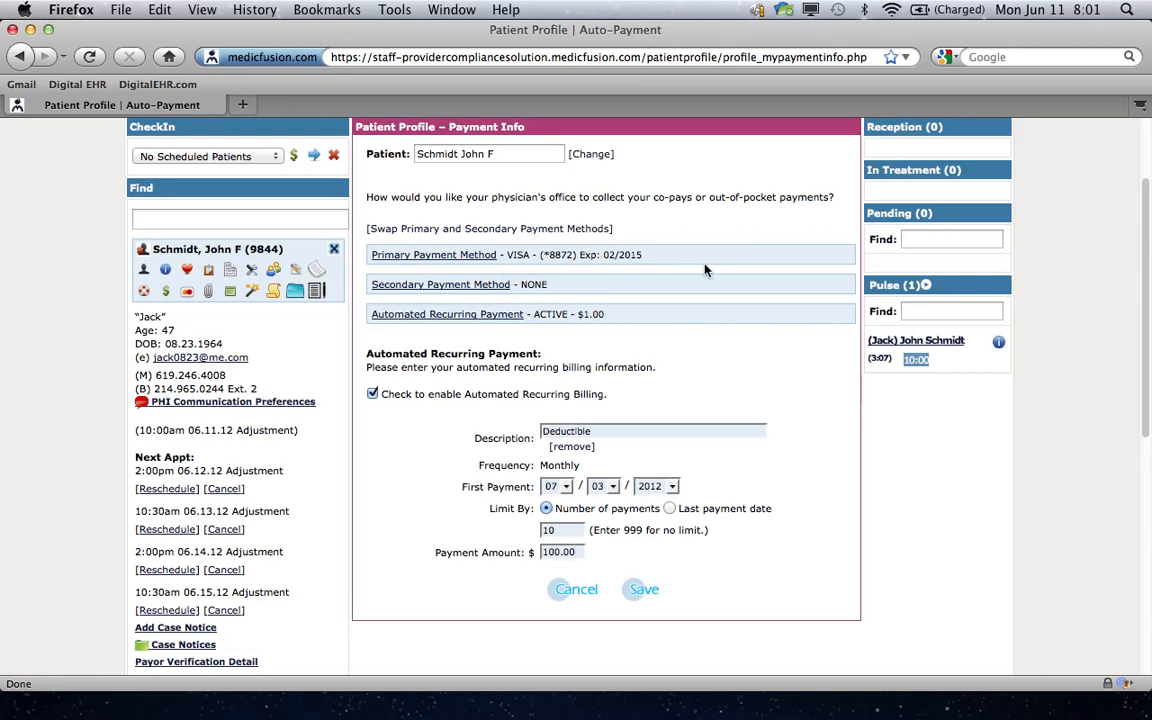
{"action": "mouse_move", "coordinate": [670, 283]}
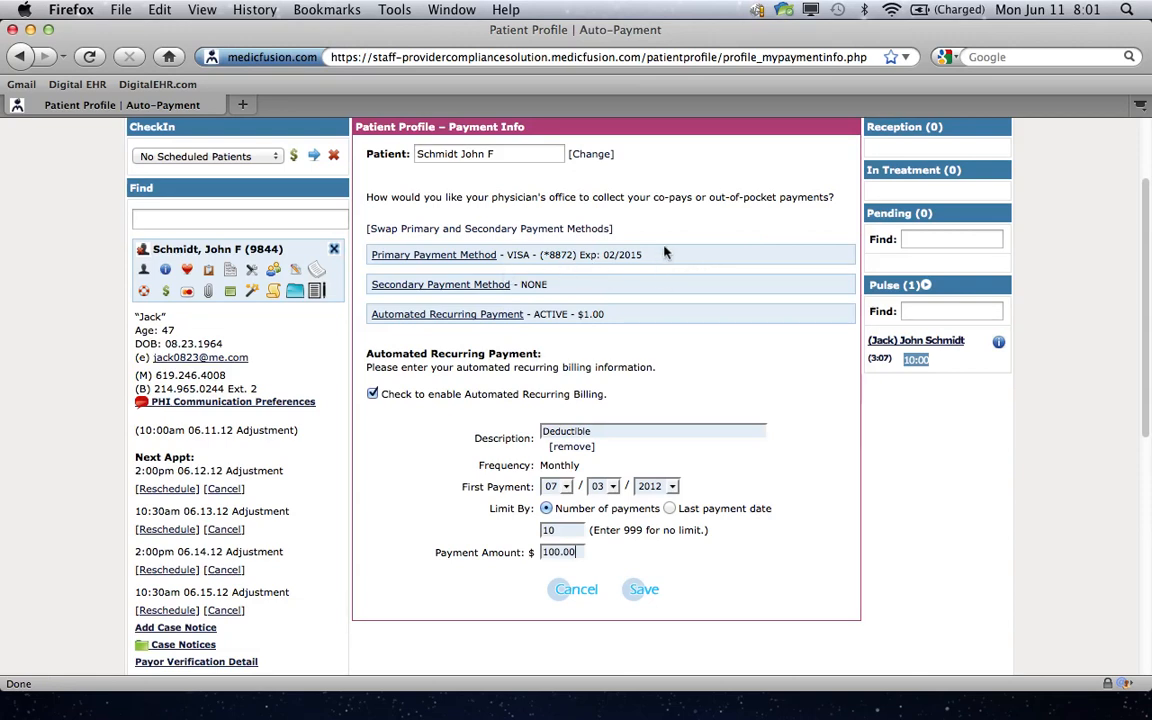
{"action": "mouse_move", "coordinate": [542, 410]}
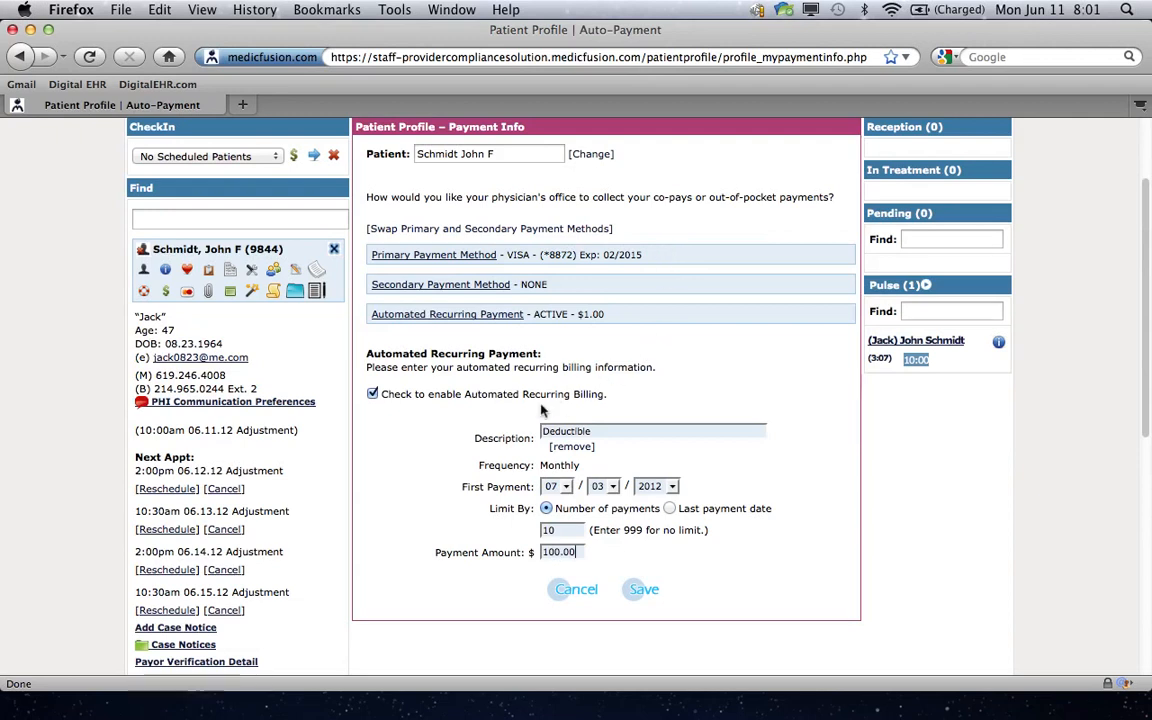
{"action": "mouse_move", "coordinate": [421, 465]}
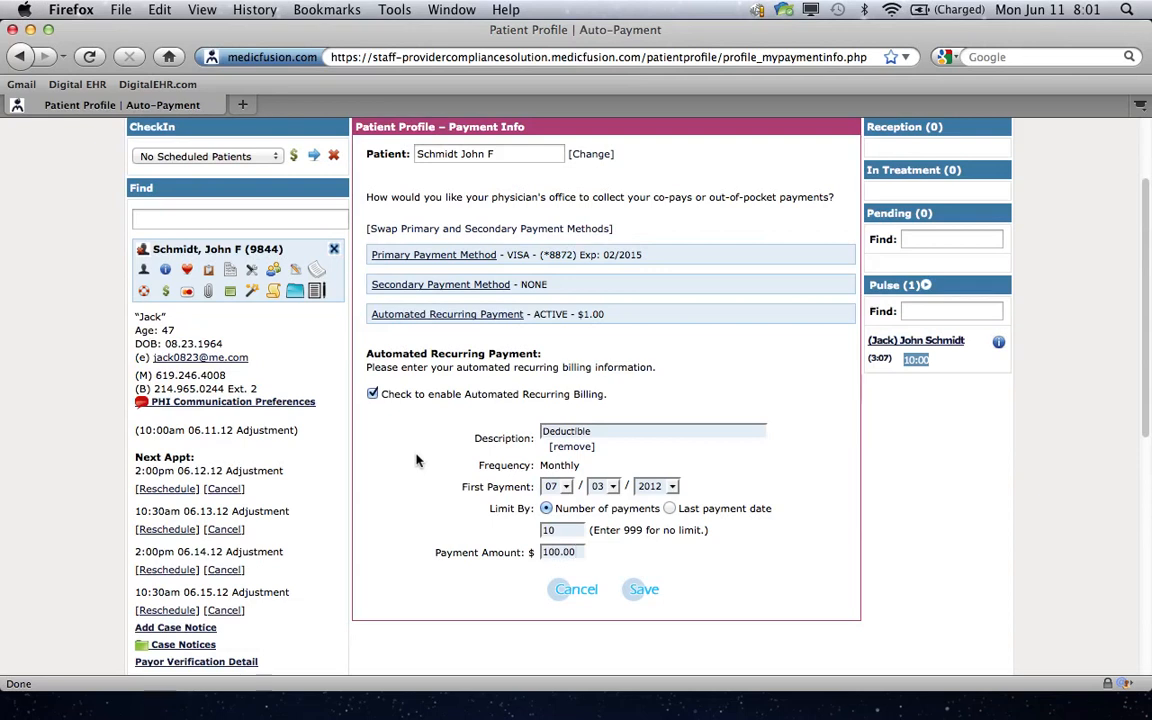
{"action": "left_click", "coordinate": [560, 552]}
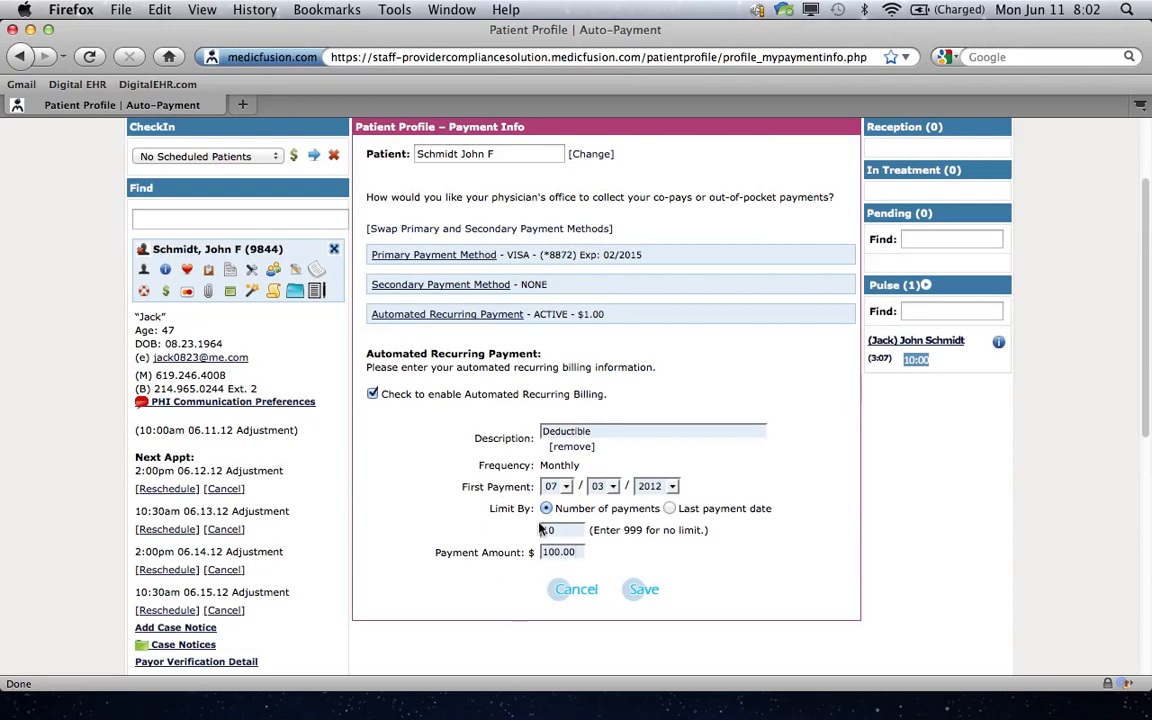
{"action": "type", "text": "10"}
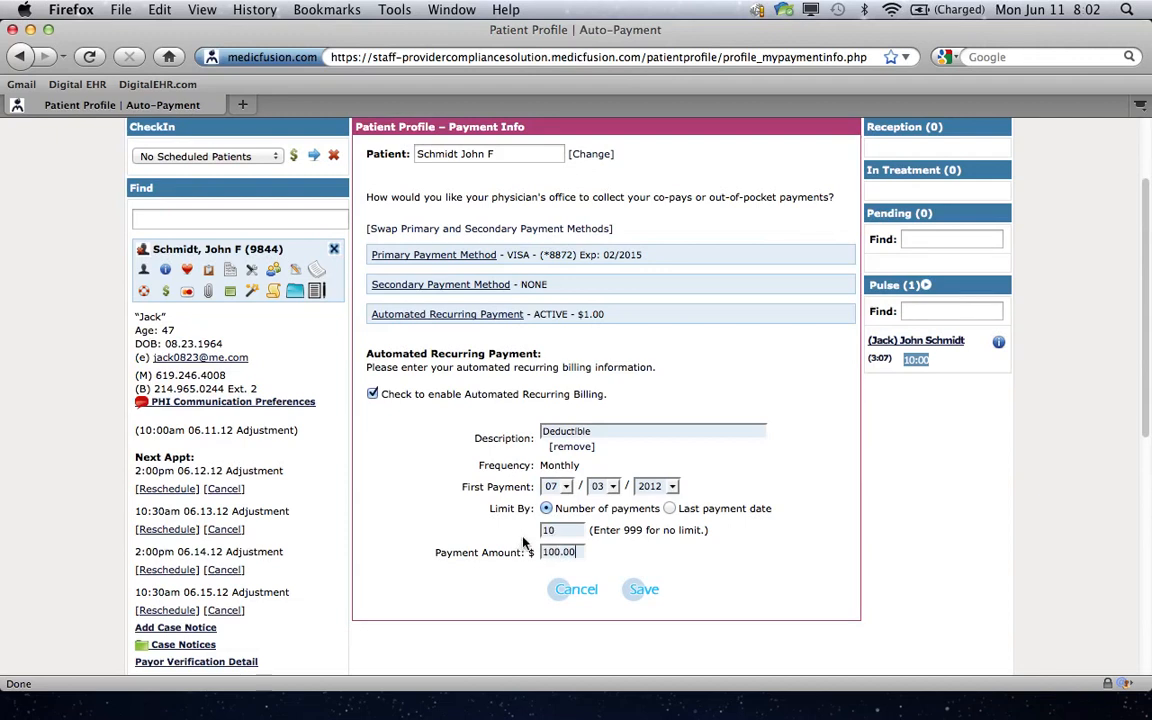
{"action": "mouse_move", "coordinate": [550, 567]}
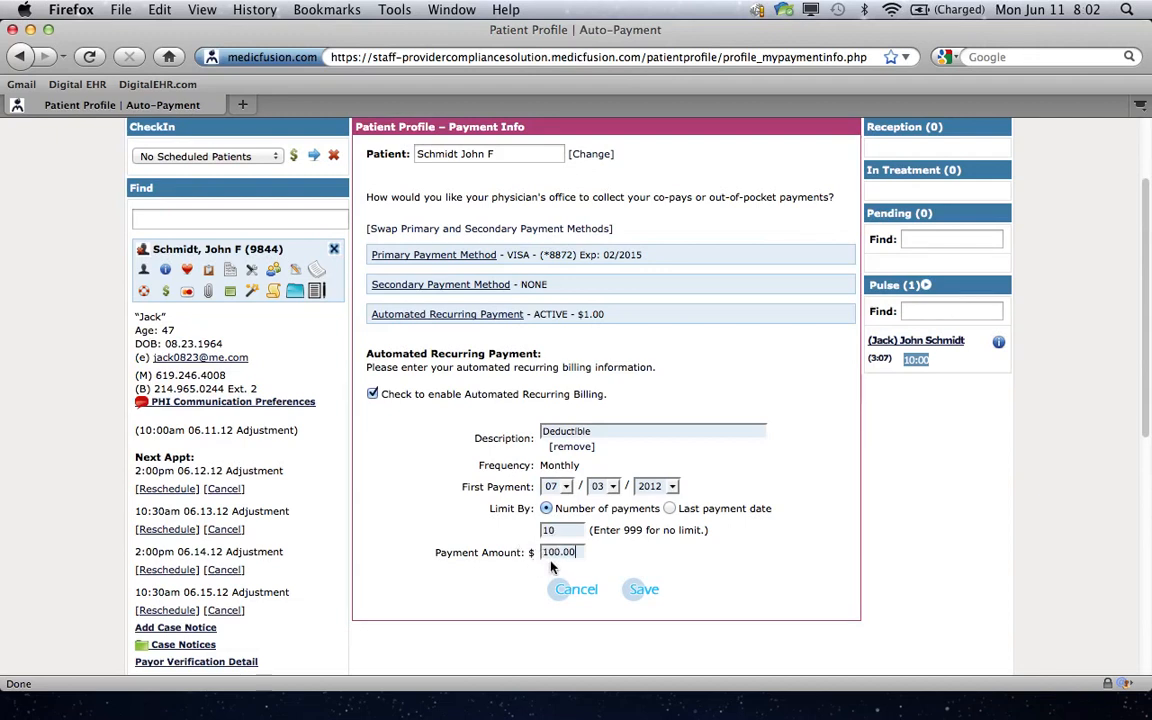
{"action": "mouse_move", "coordinate": [548, 570]}
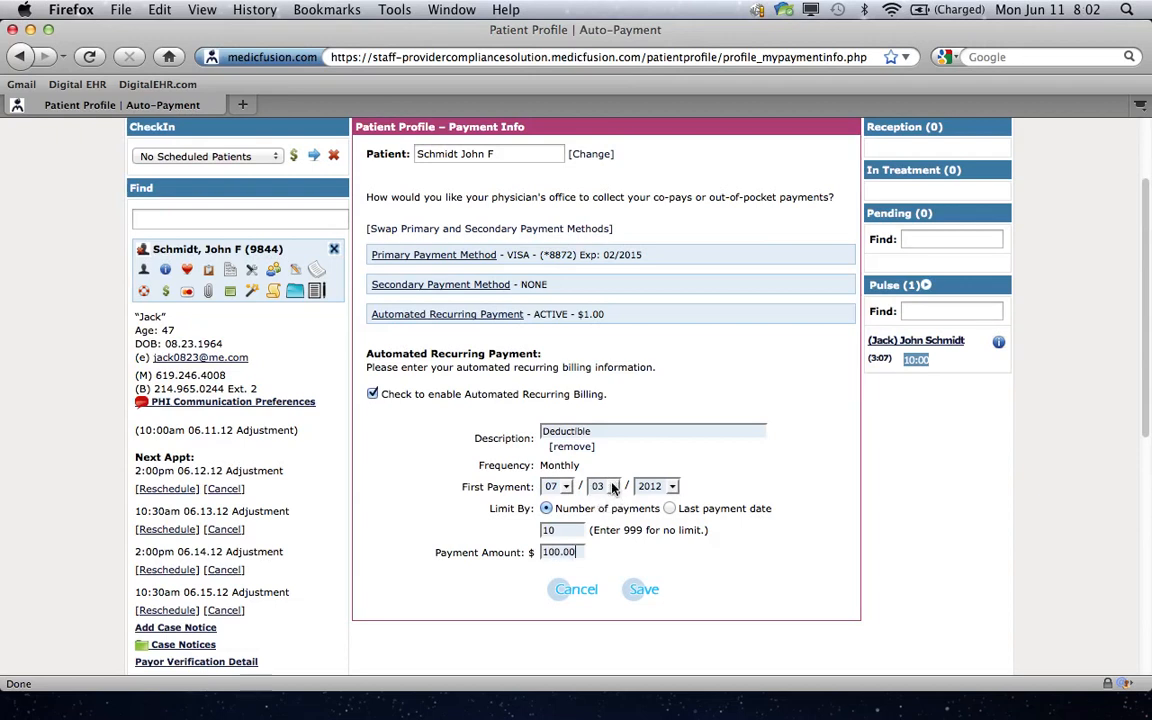
{"action": "mouse_move", "coordinate": [444, 506]}
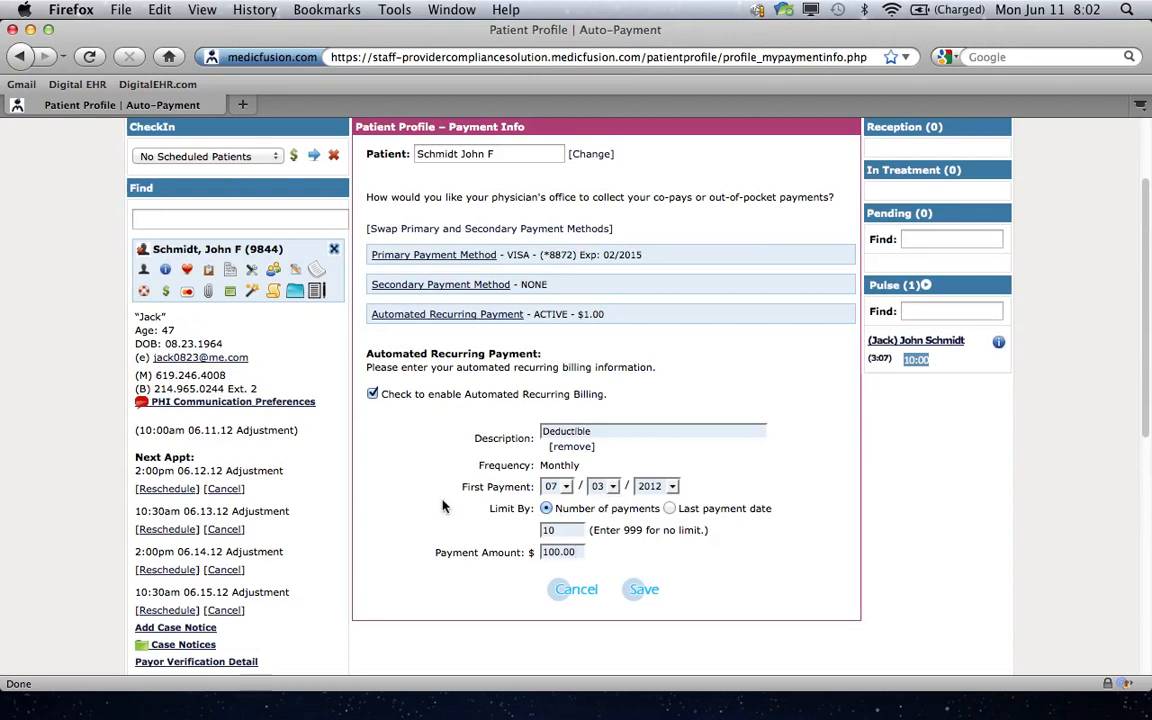